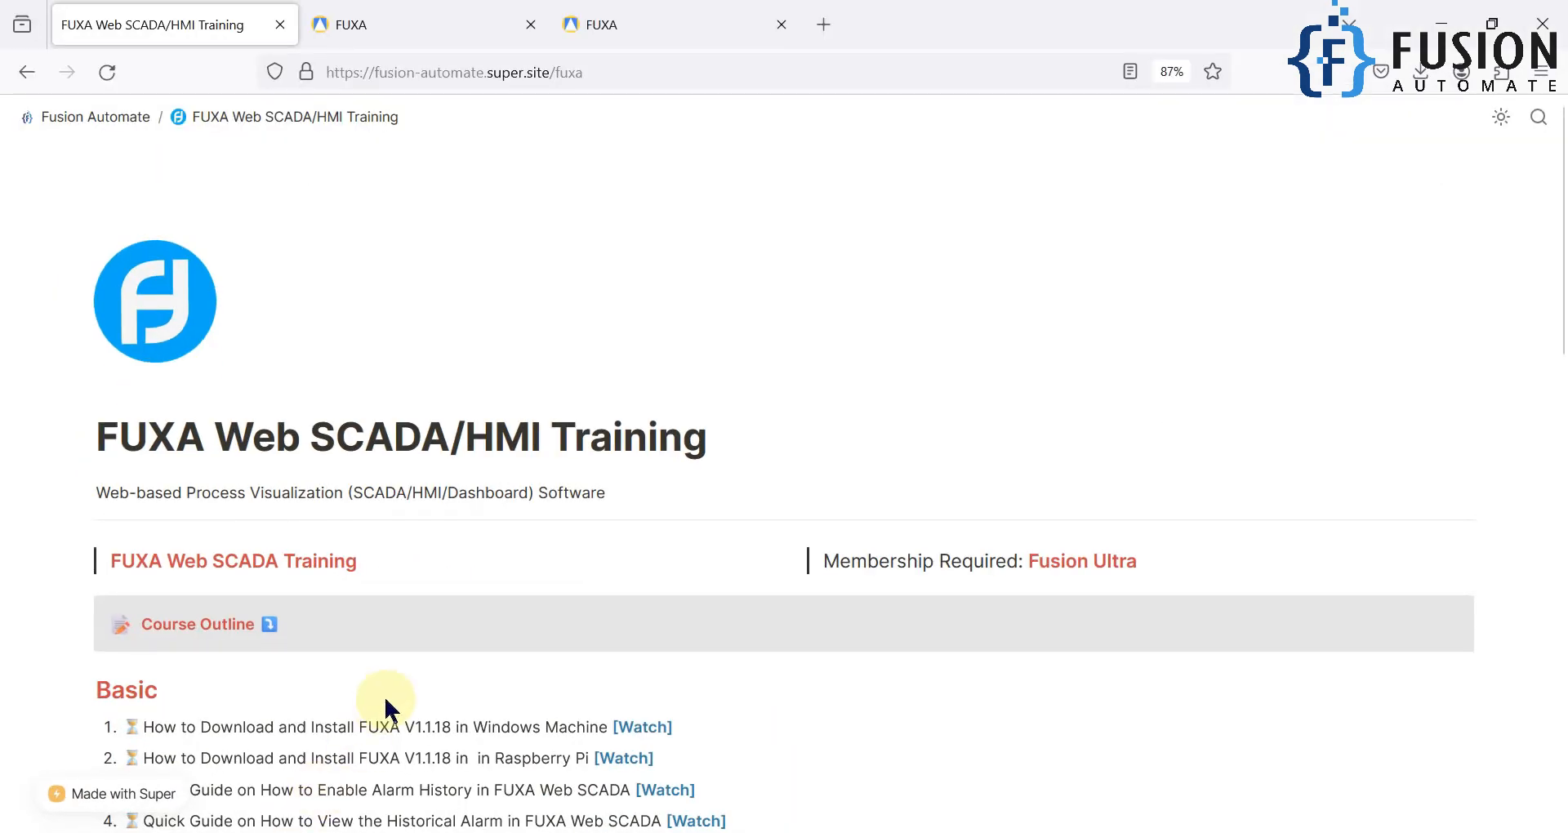
Step: Switch to the FUXA editor tab and open the project Setup dialog
scroll(down, 3)
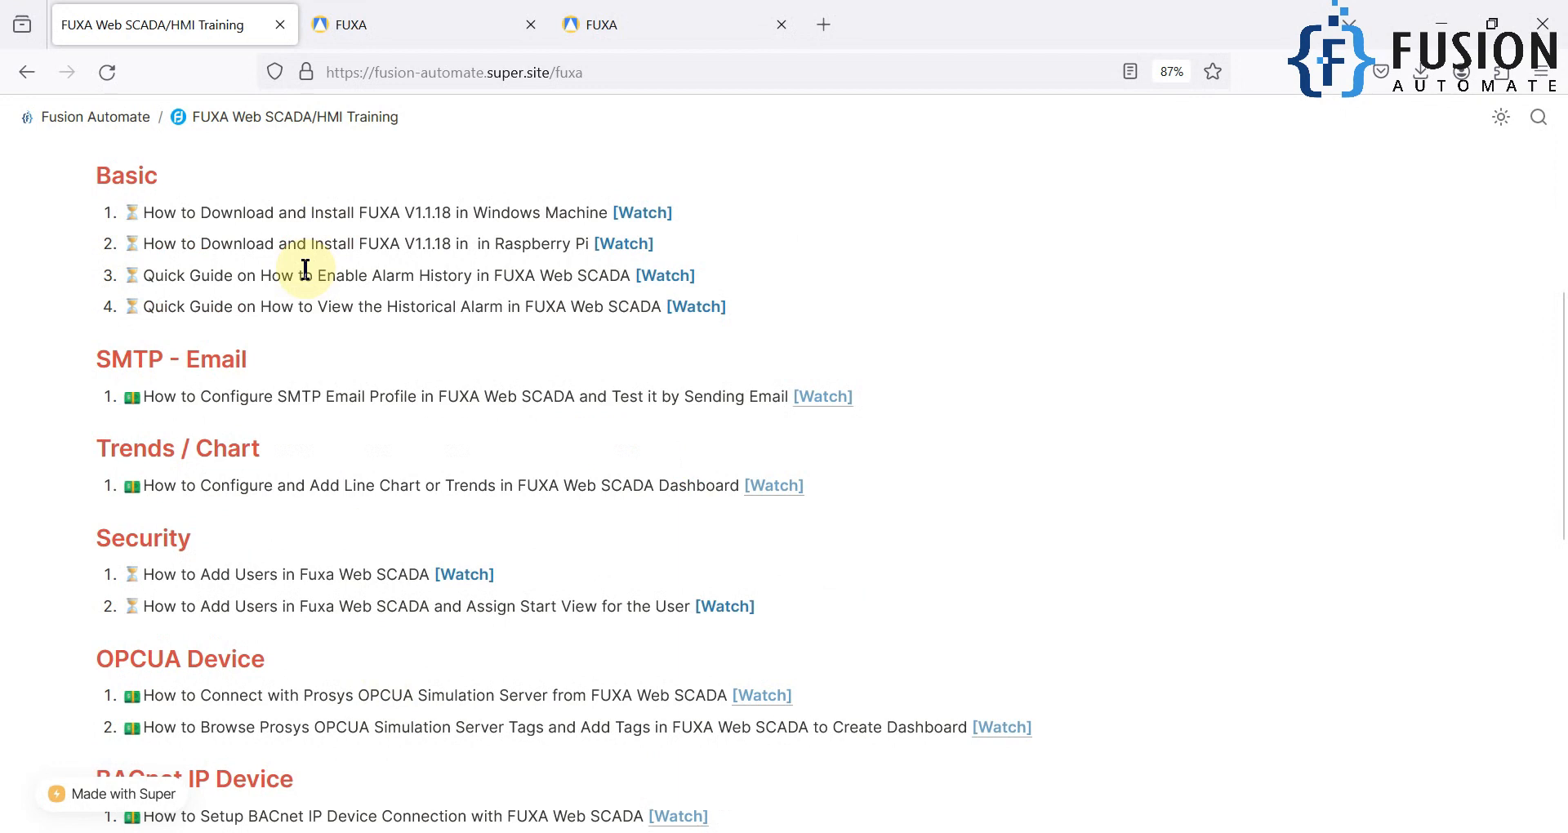
mouse_move(547, 278)
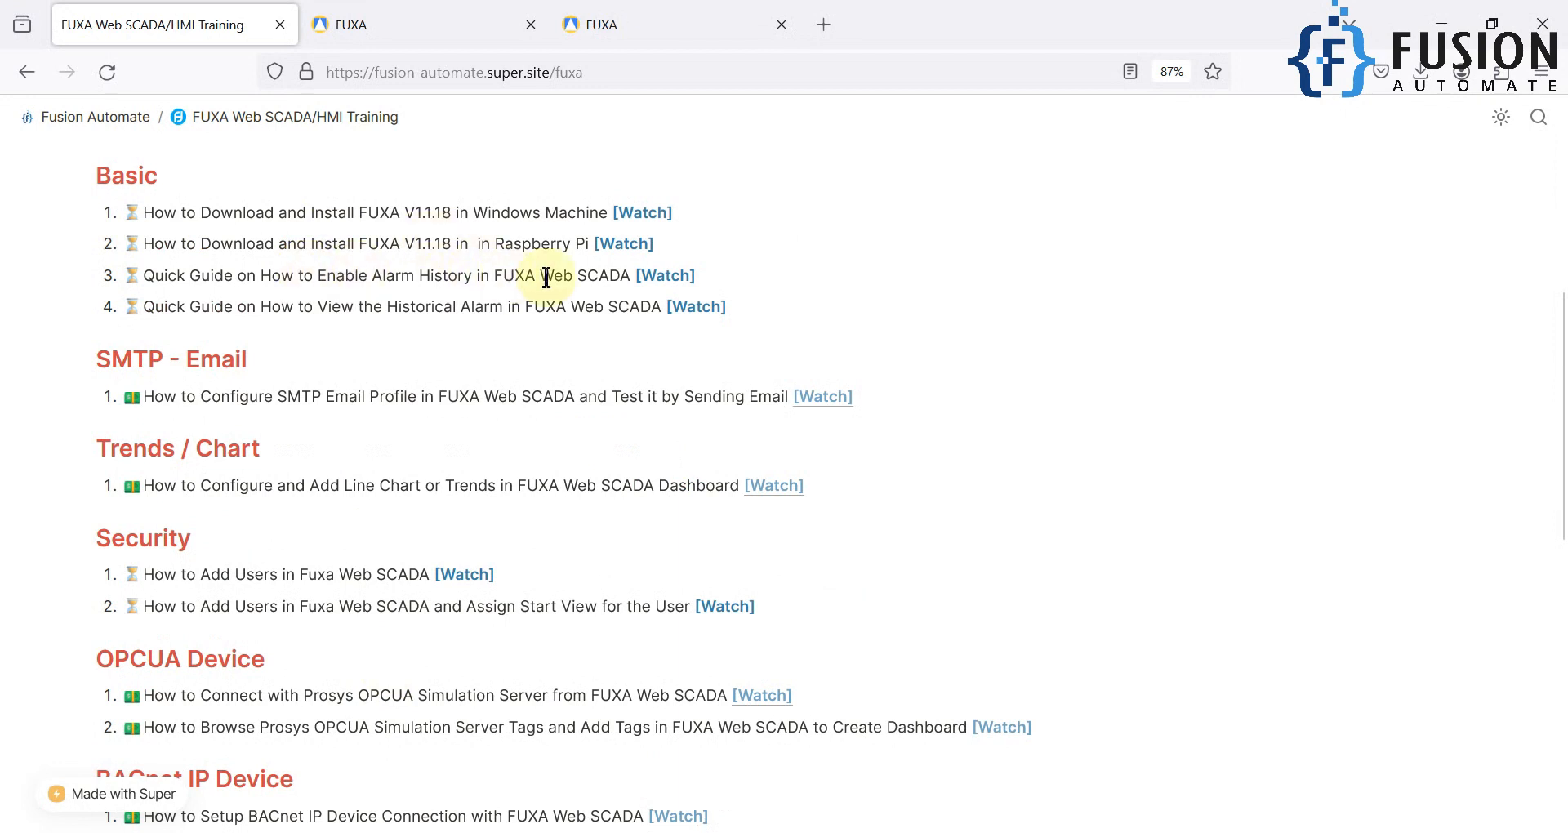
mouse_move(418, 330)
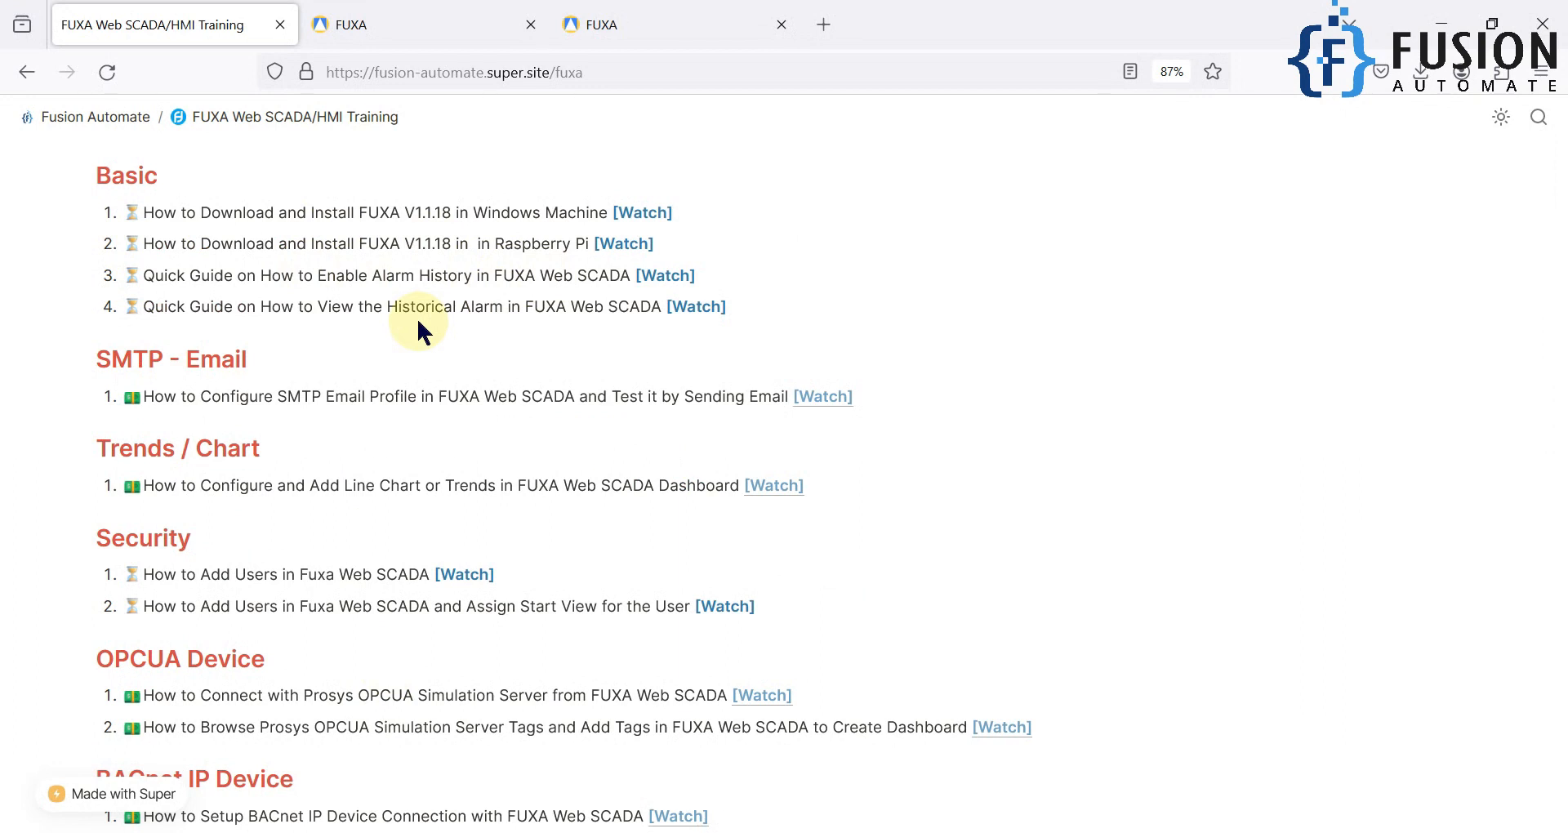
click(424, 24)
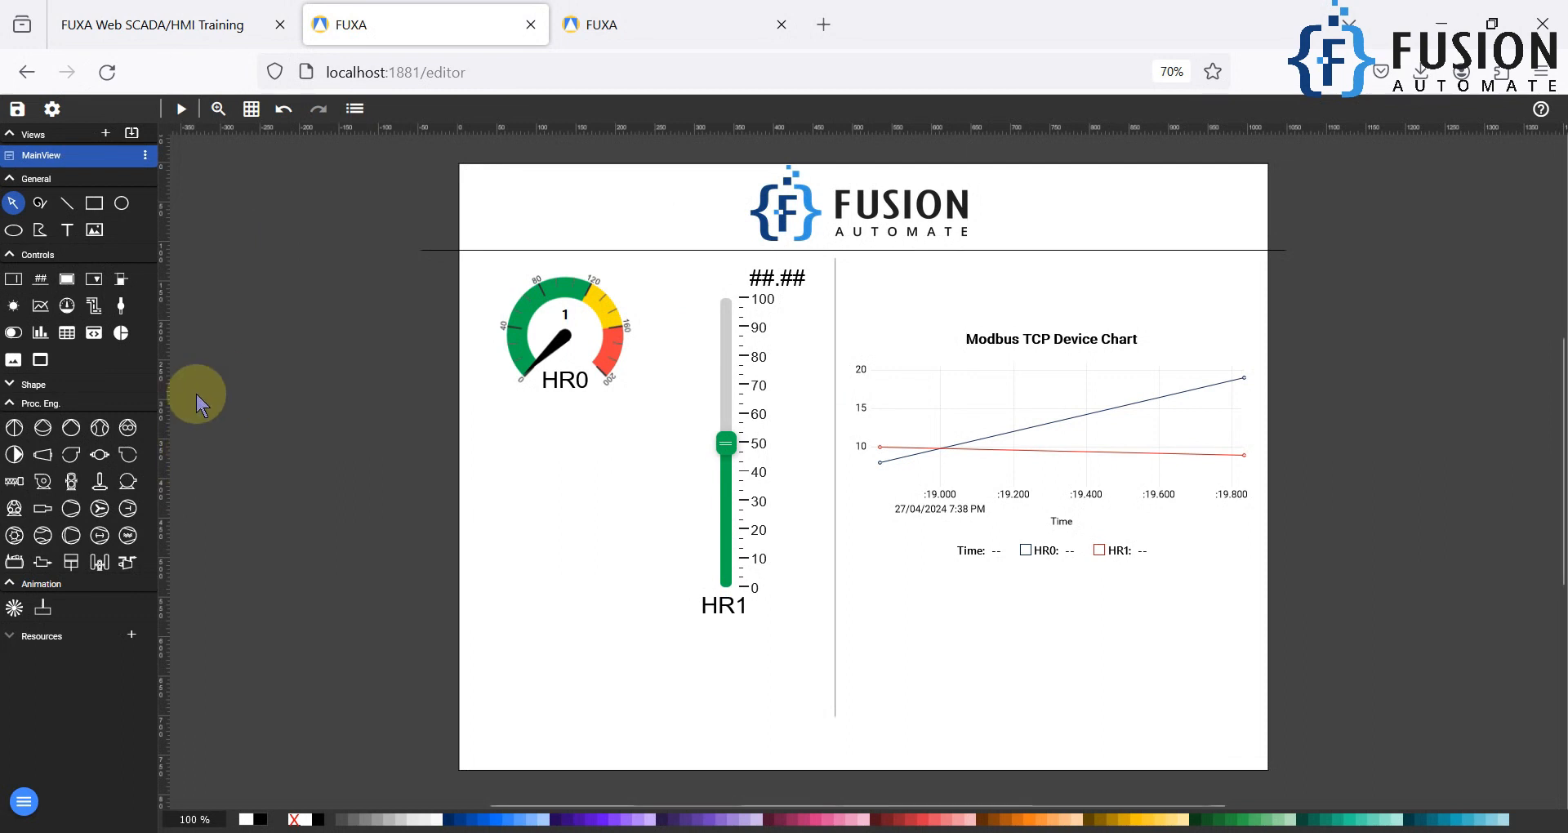
mouse_move(51, 110)
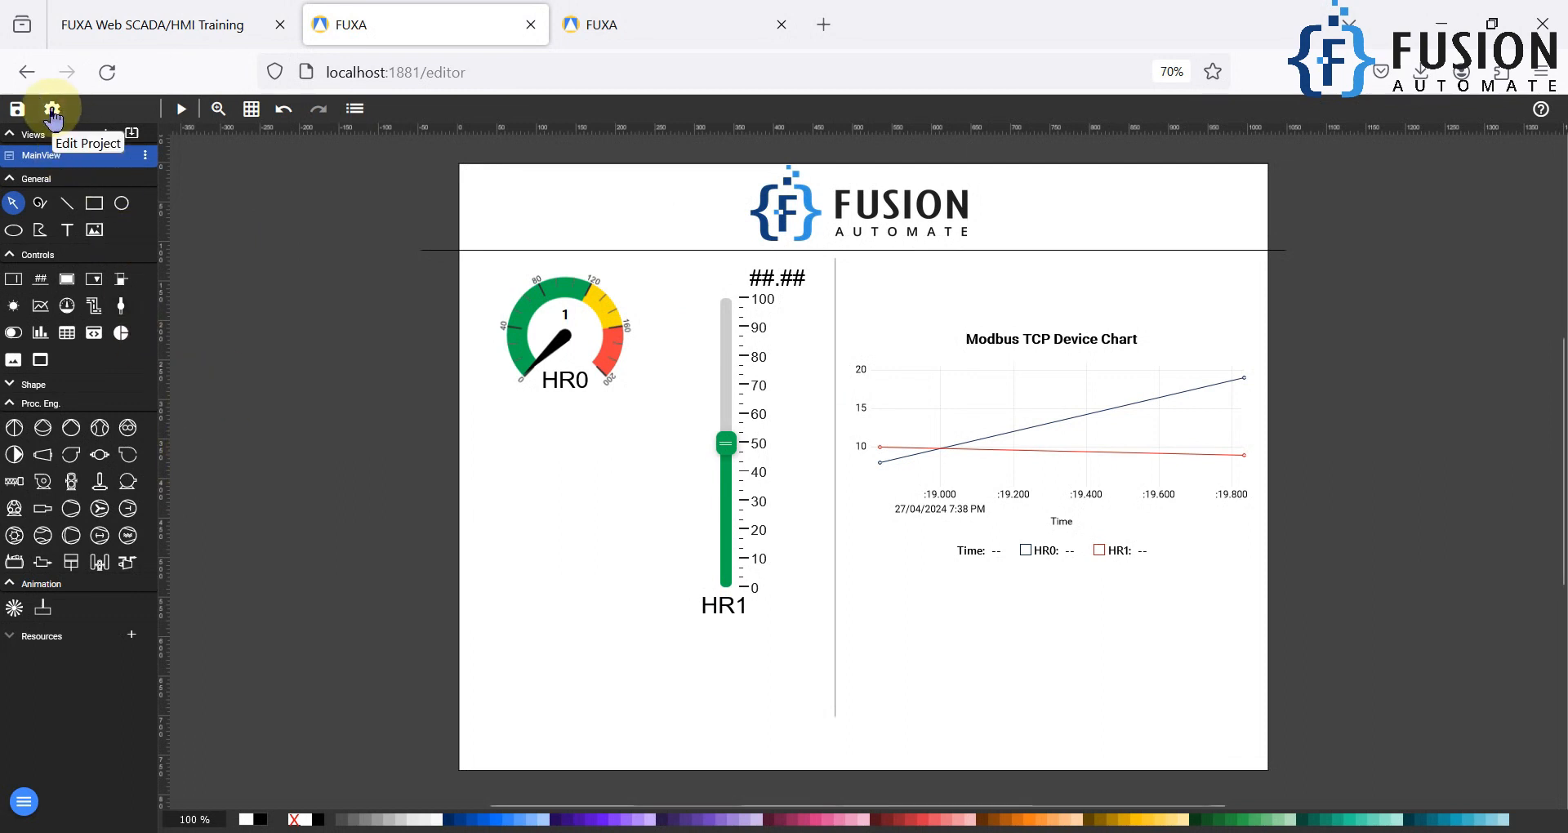
click(51, 109)
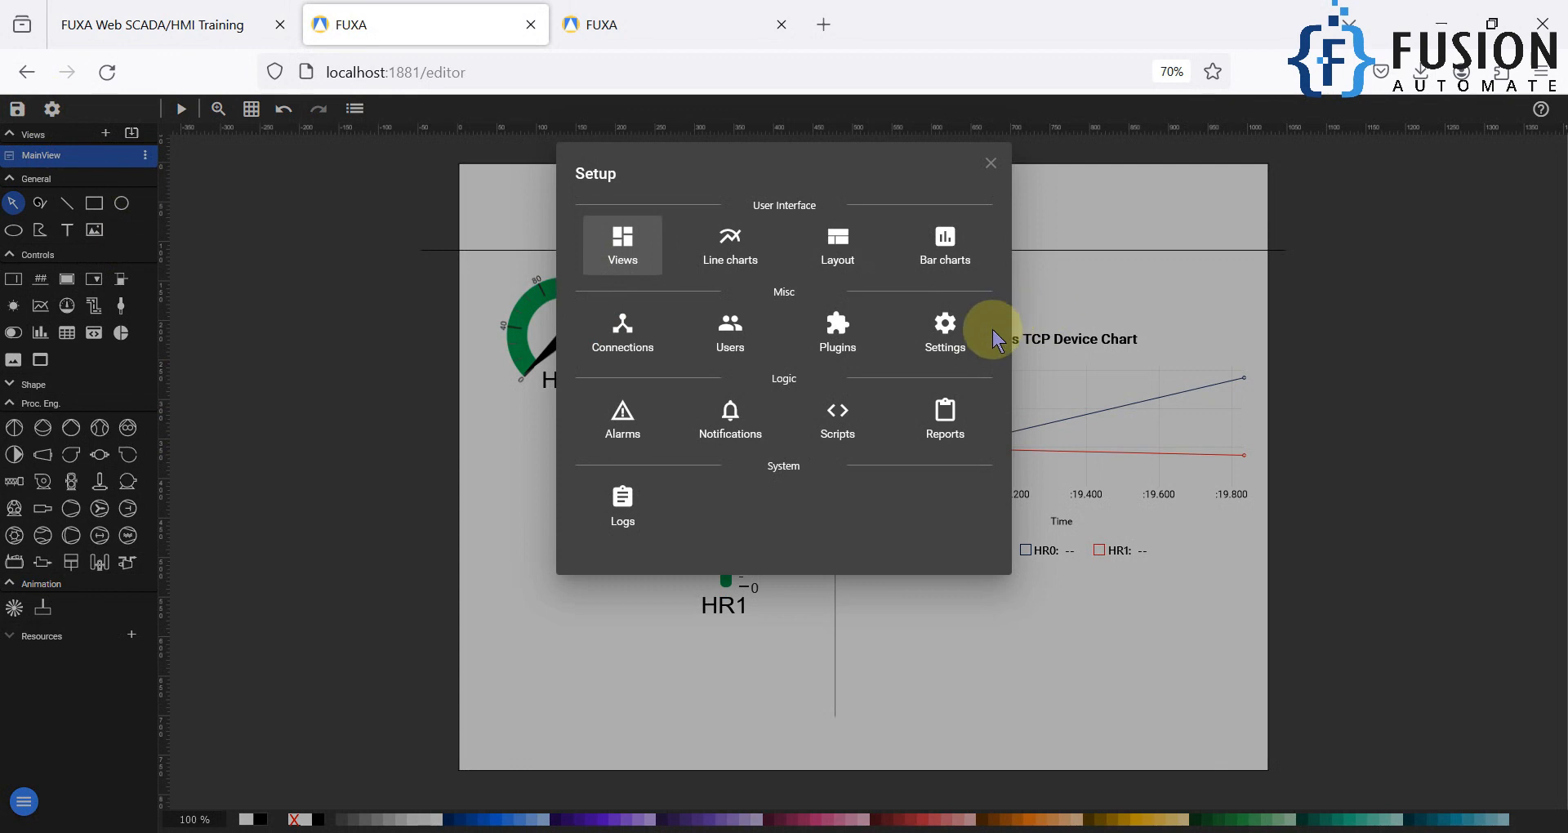
mouse_move(945, 335)
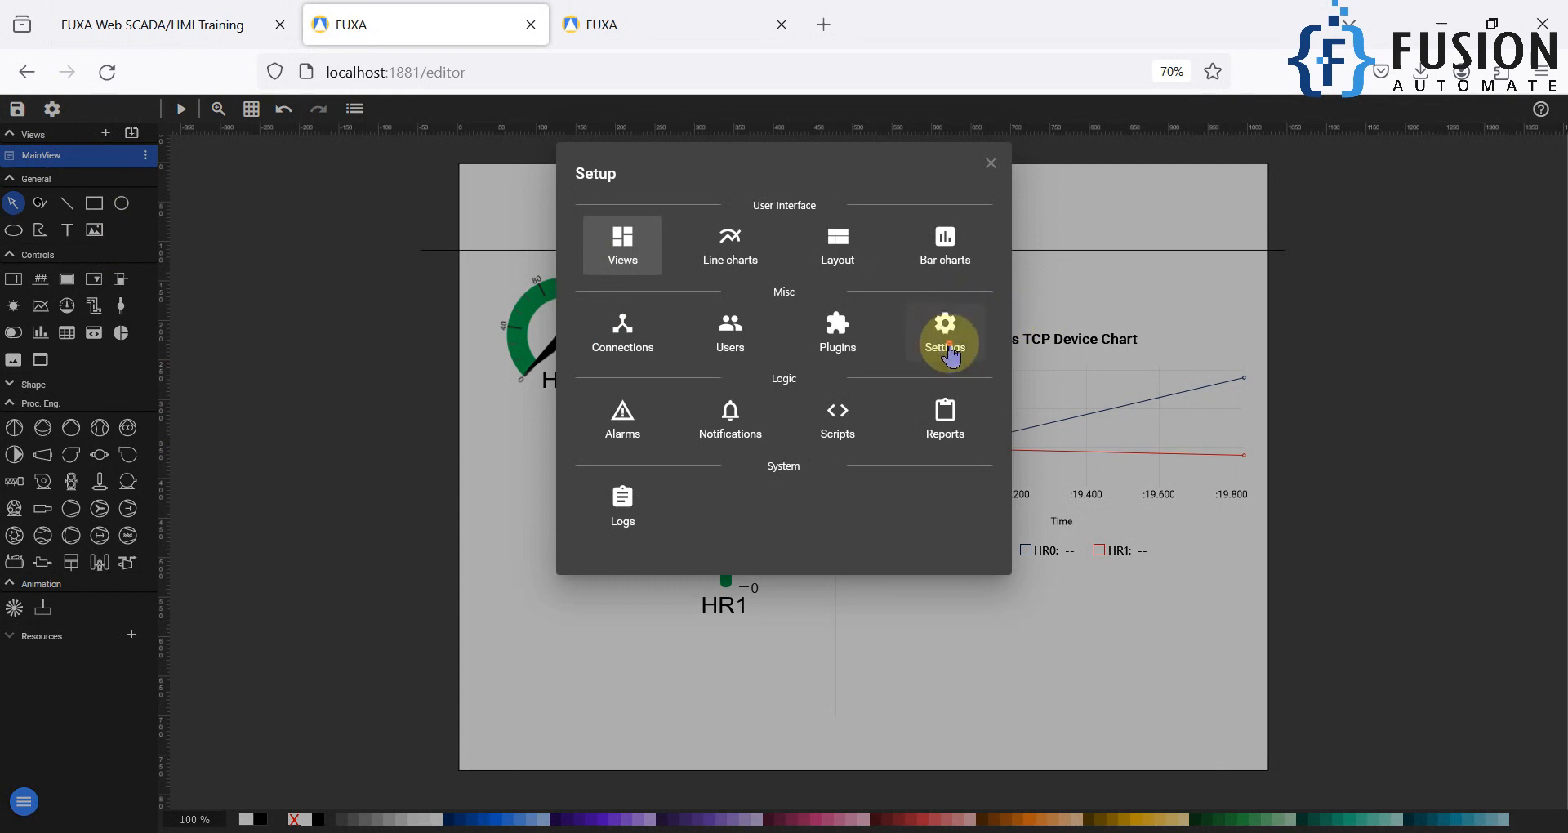
Step: Set alarm history retention to 7 days in Settings and confirm
click(945, 331)
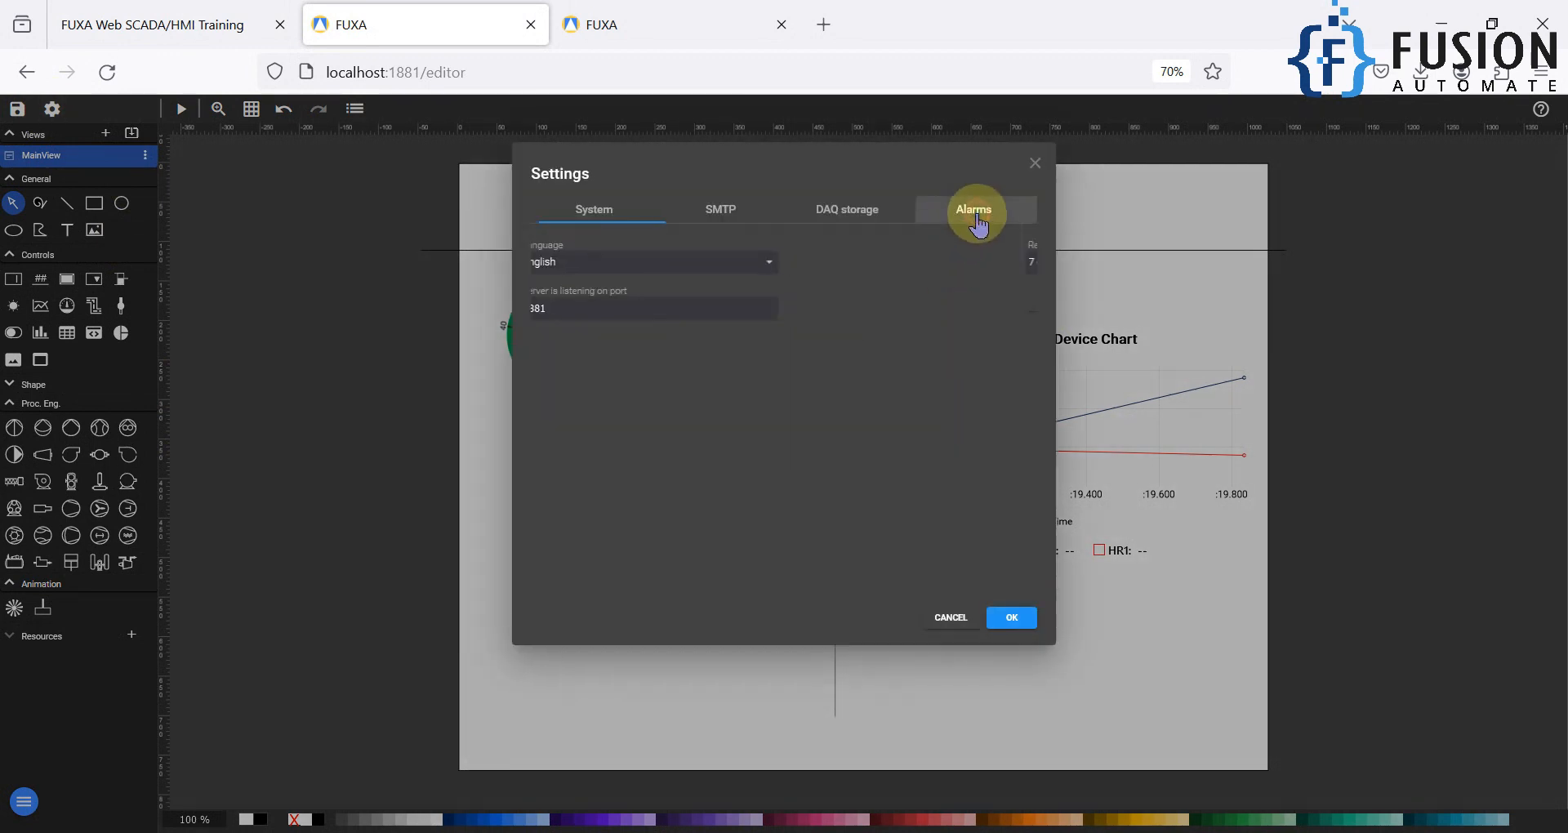
click(972, 209)
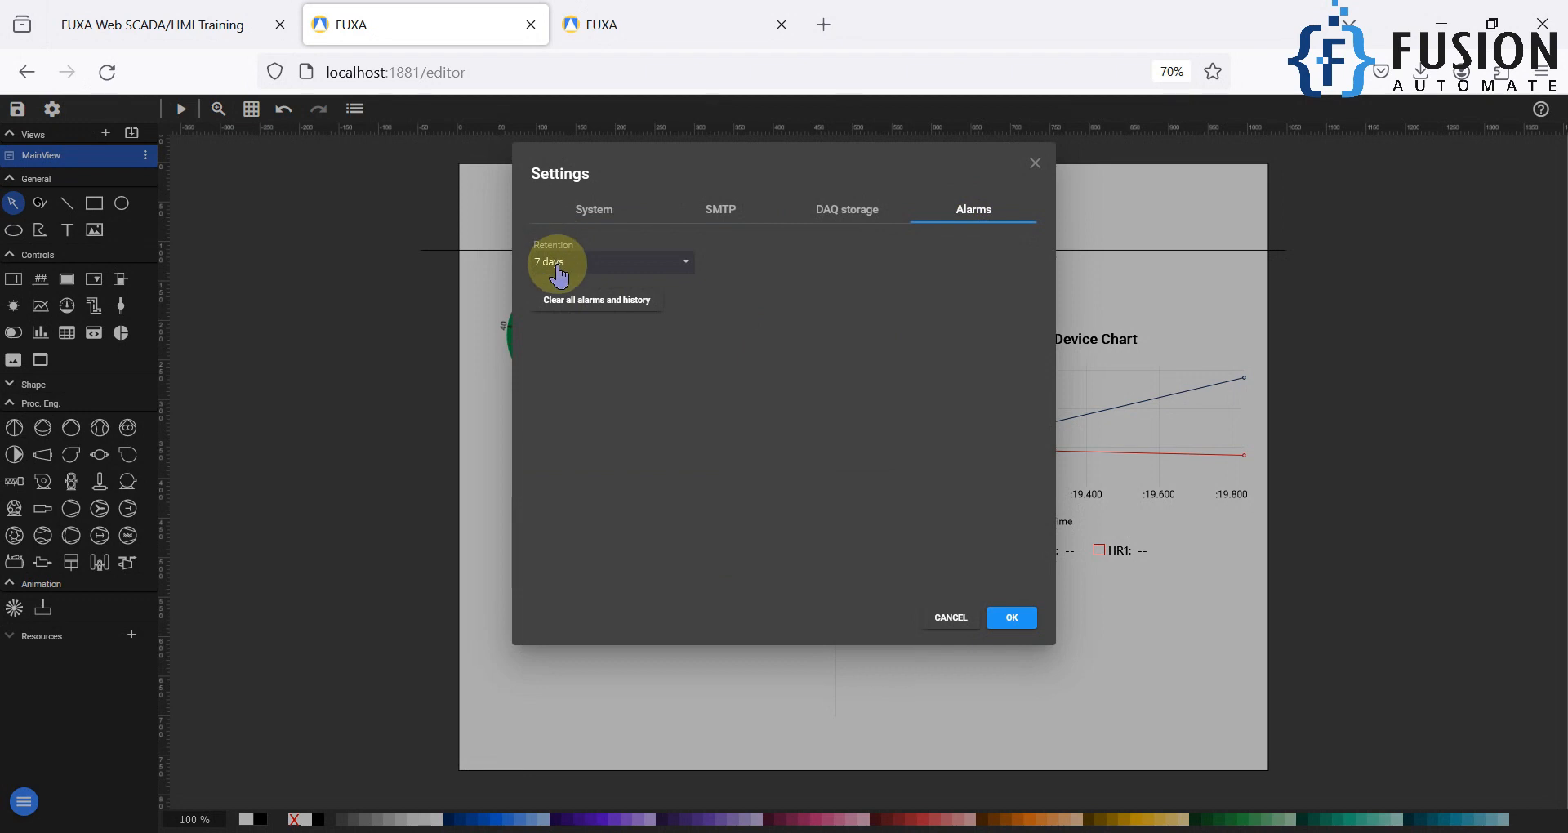
click(610, 263)
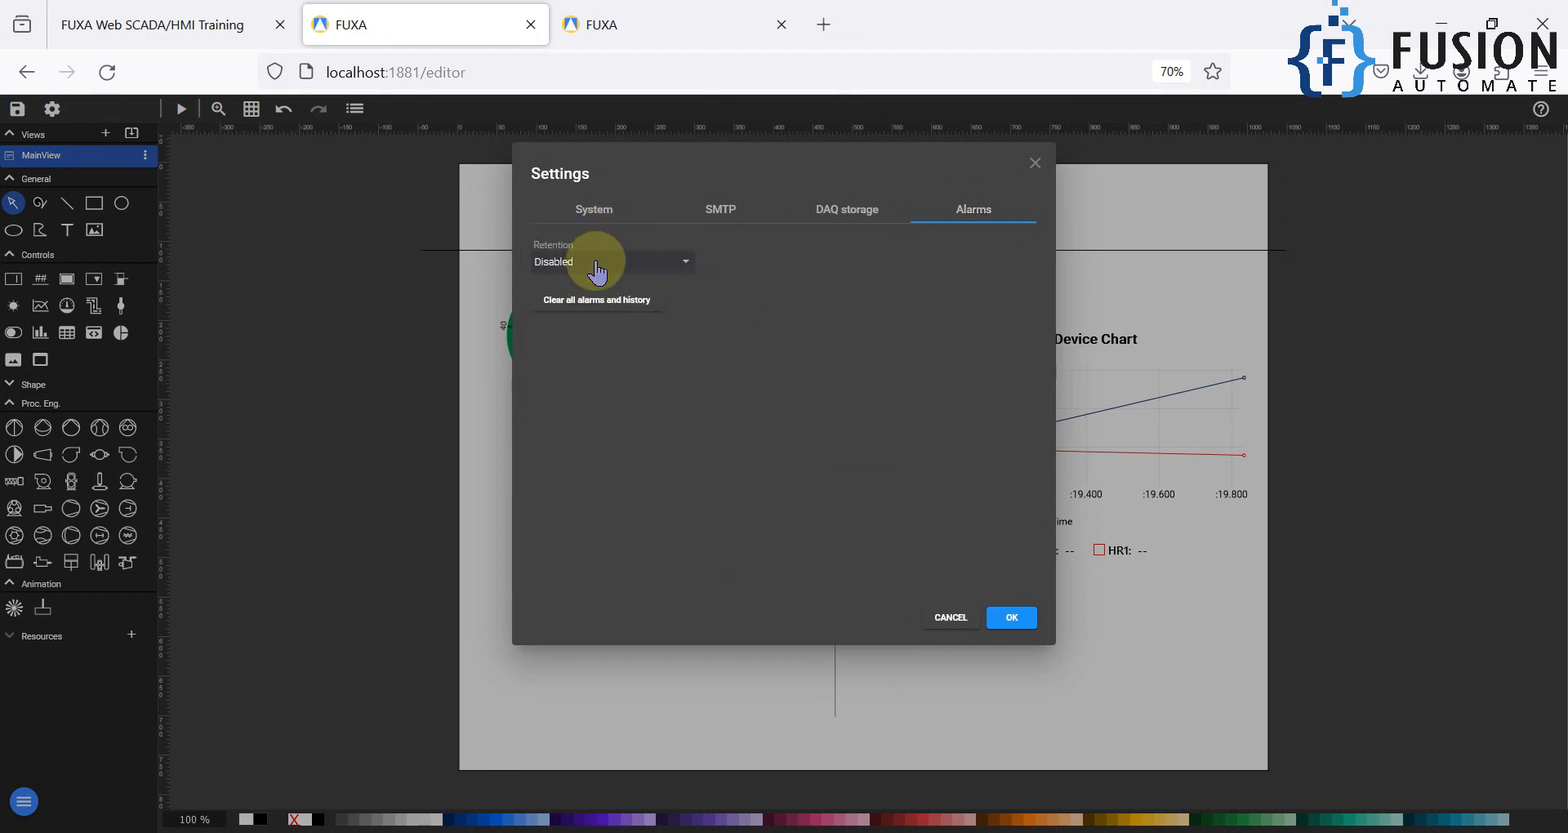
click(610, 262)
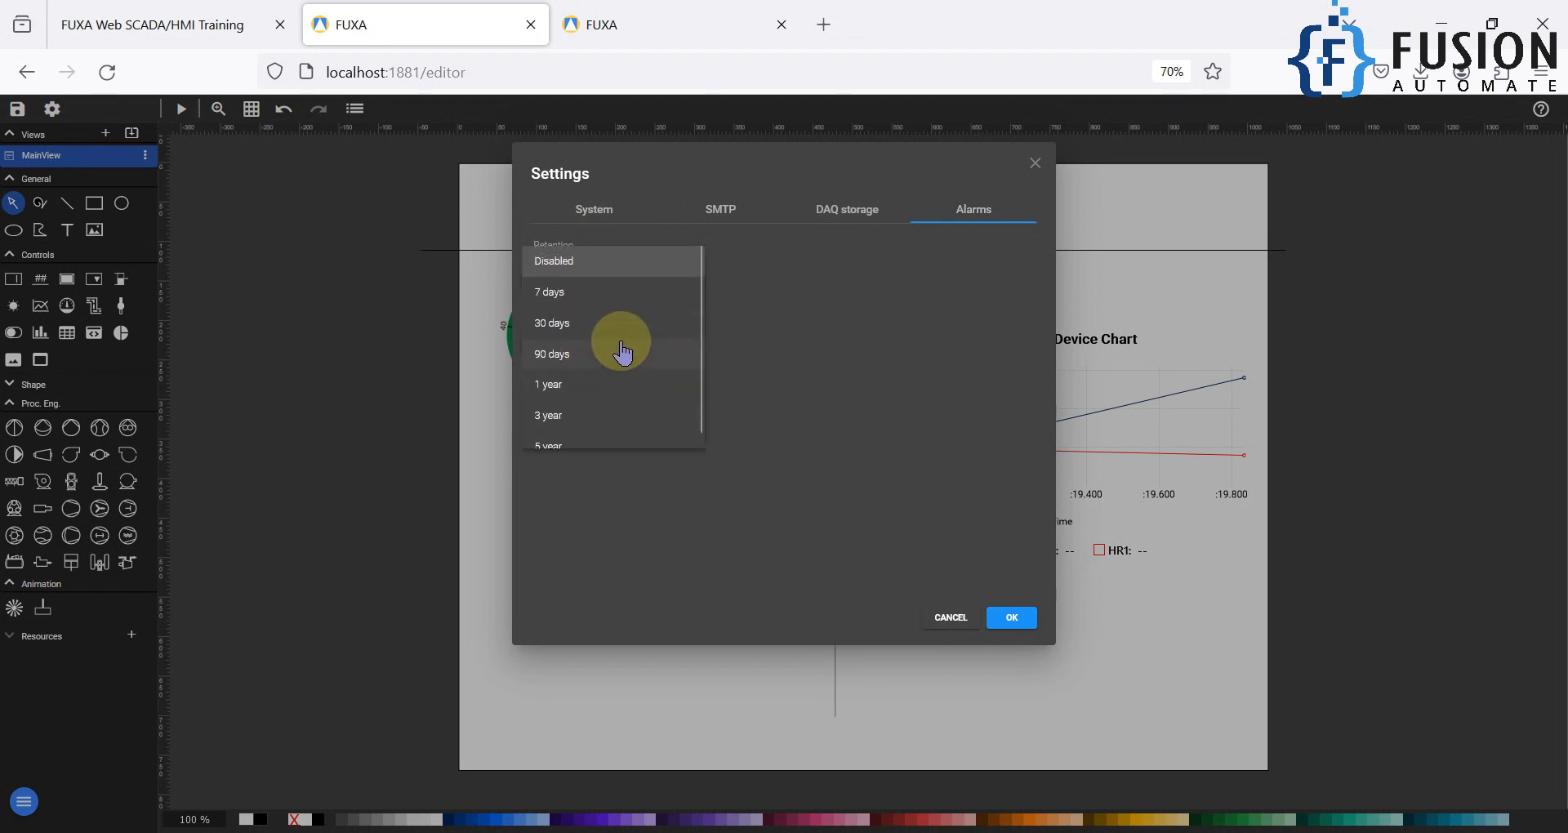
mouse_move(622, 310)
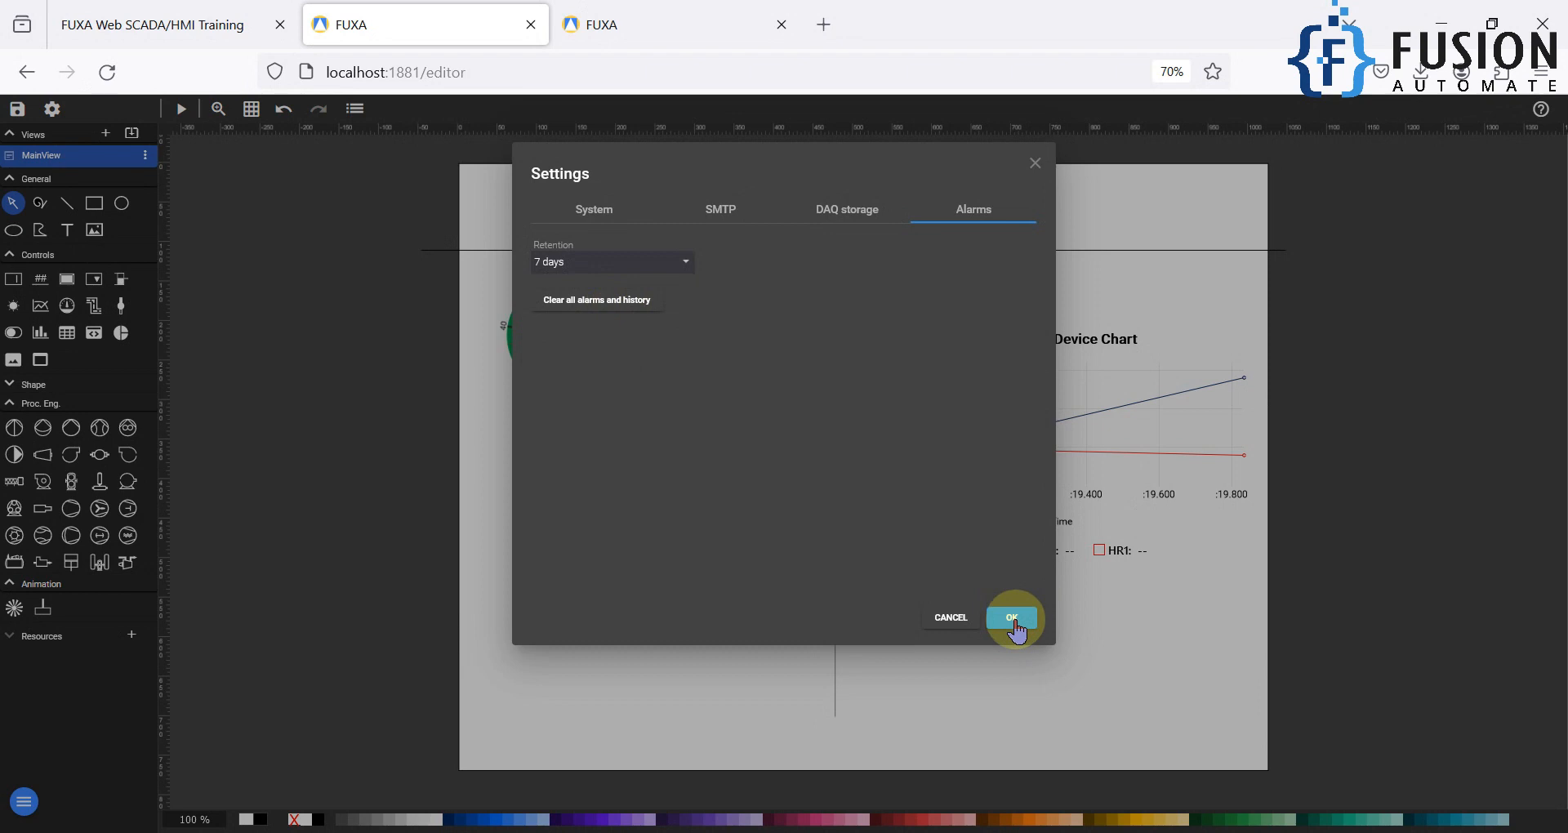
click(1011, 617)
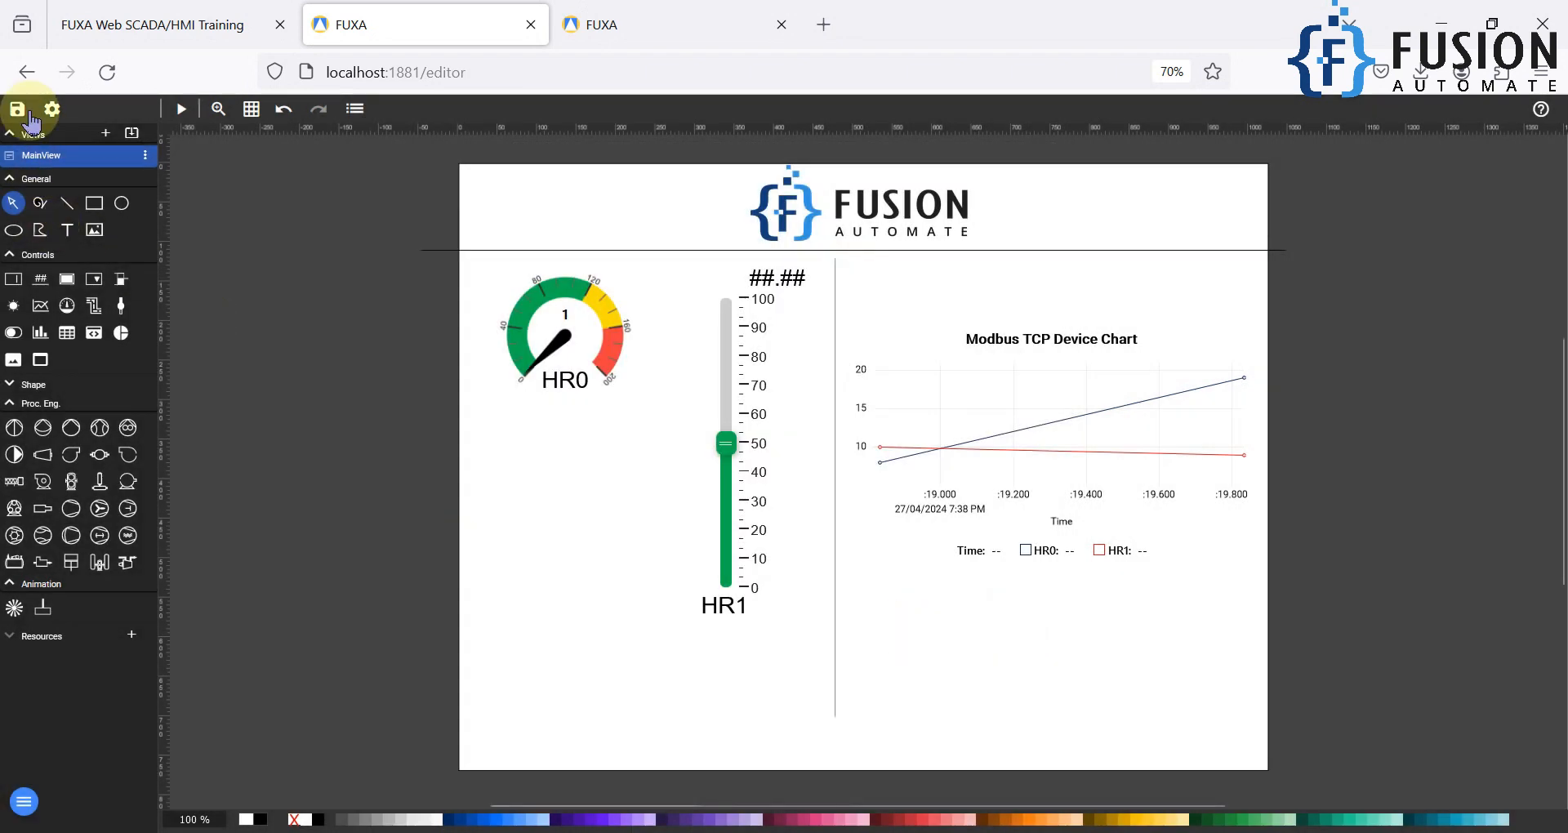
click(15, 108)
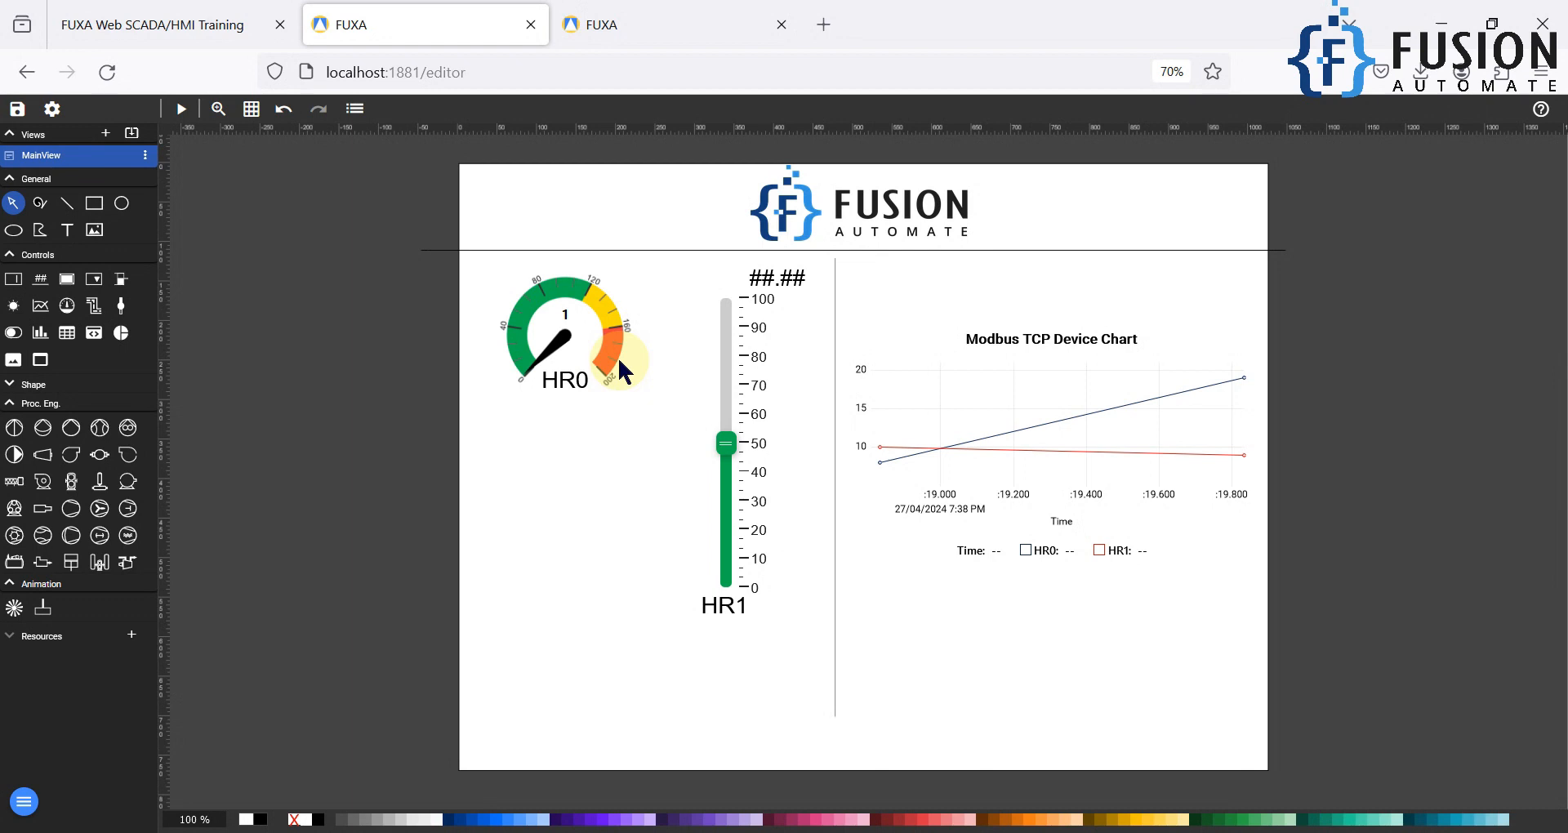
mouse_move(52, 109)
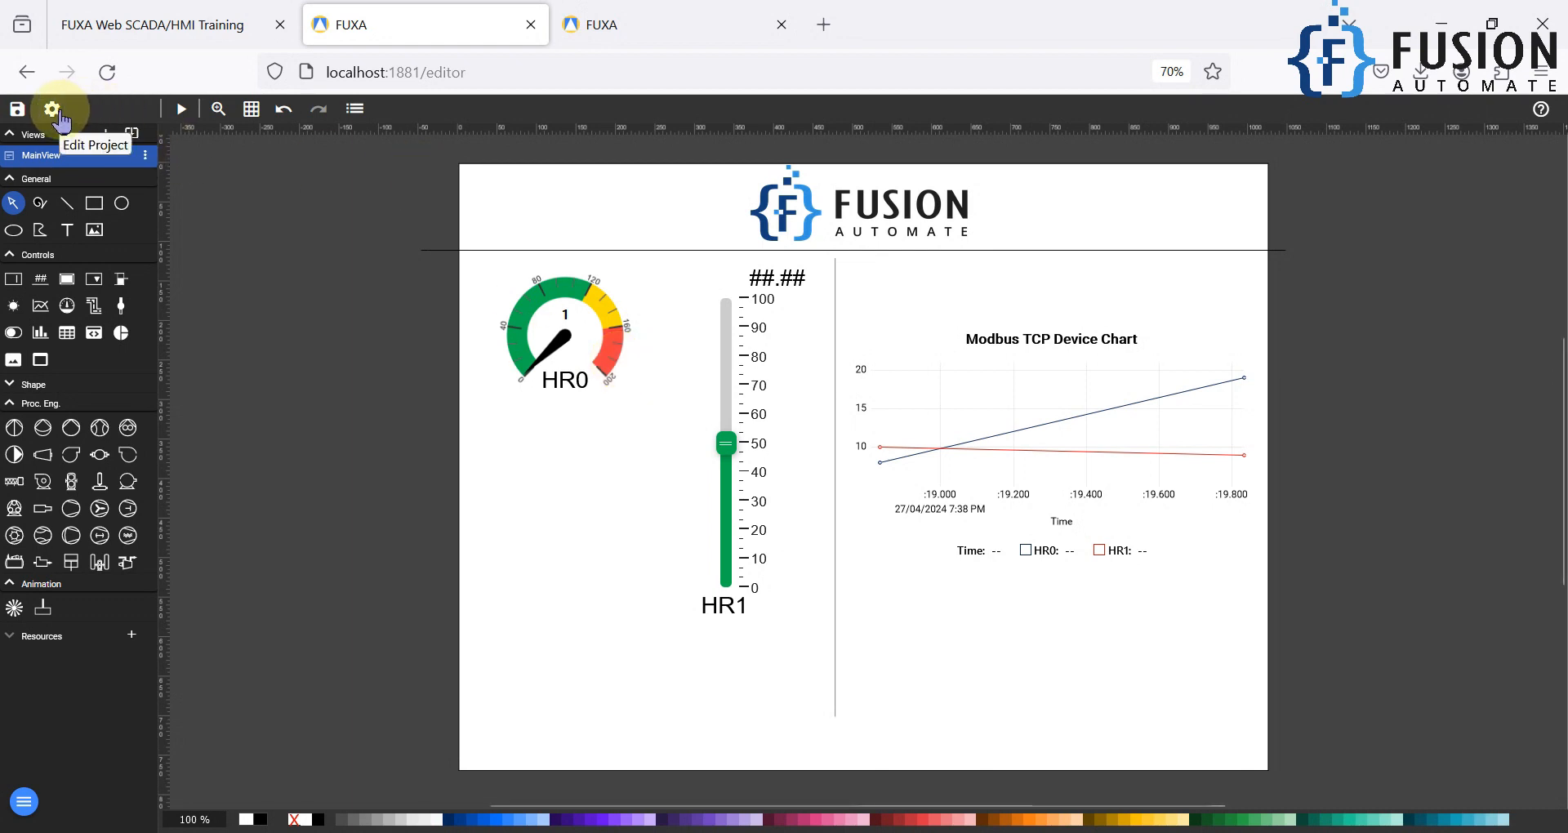
mouse_move(312, 280)
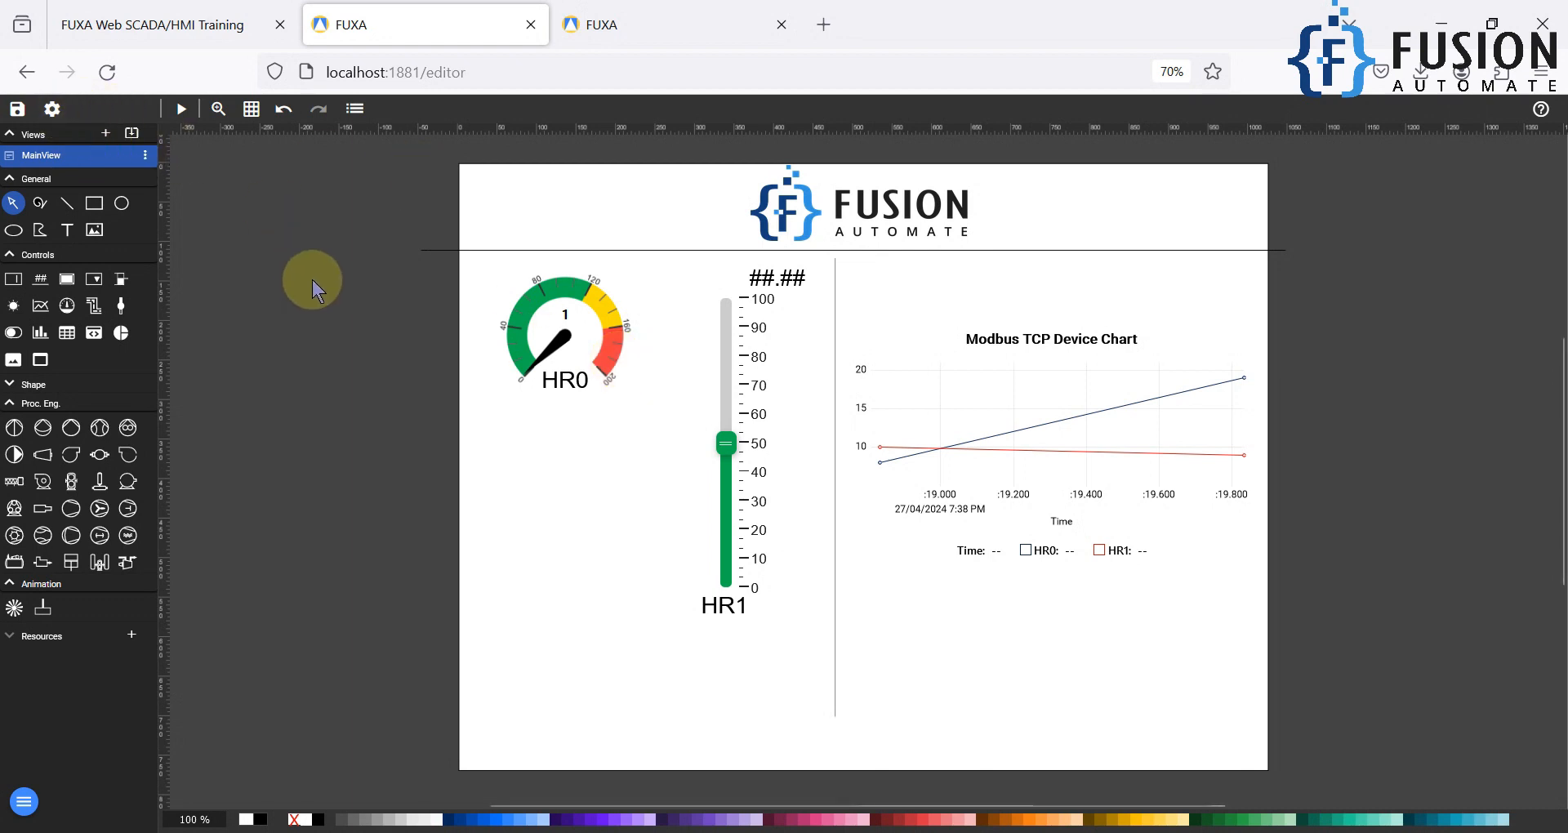
click(151, 24)
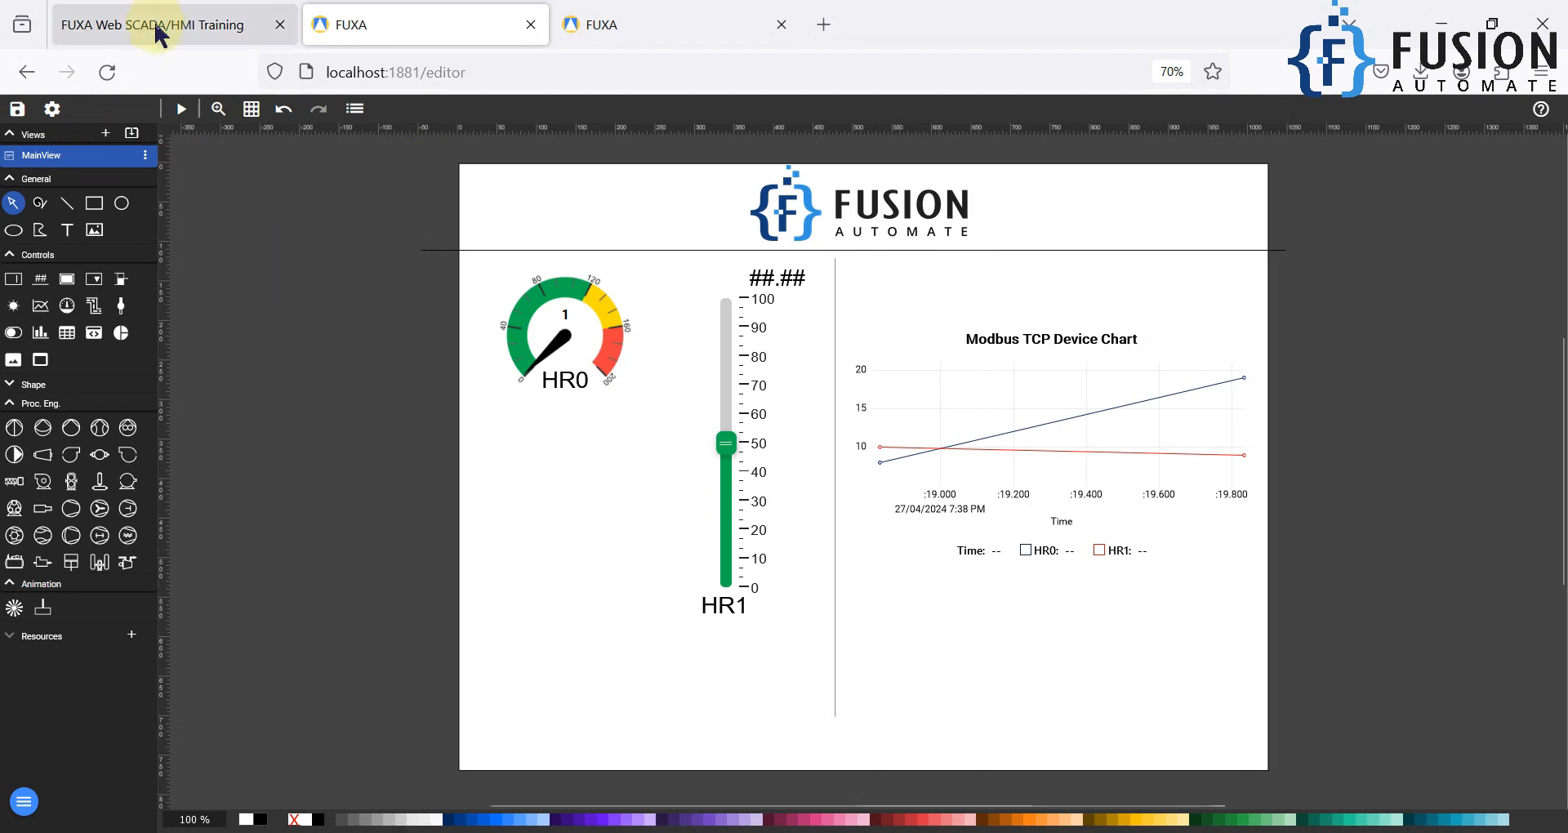
Step: Reopen Setup > Settings > Alarms, reselect 7 days retention, and confirm
click(50, 109)
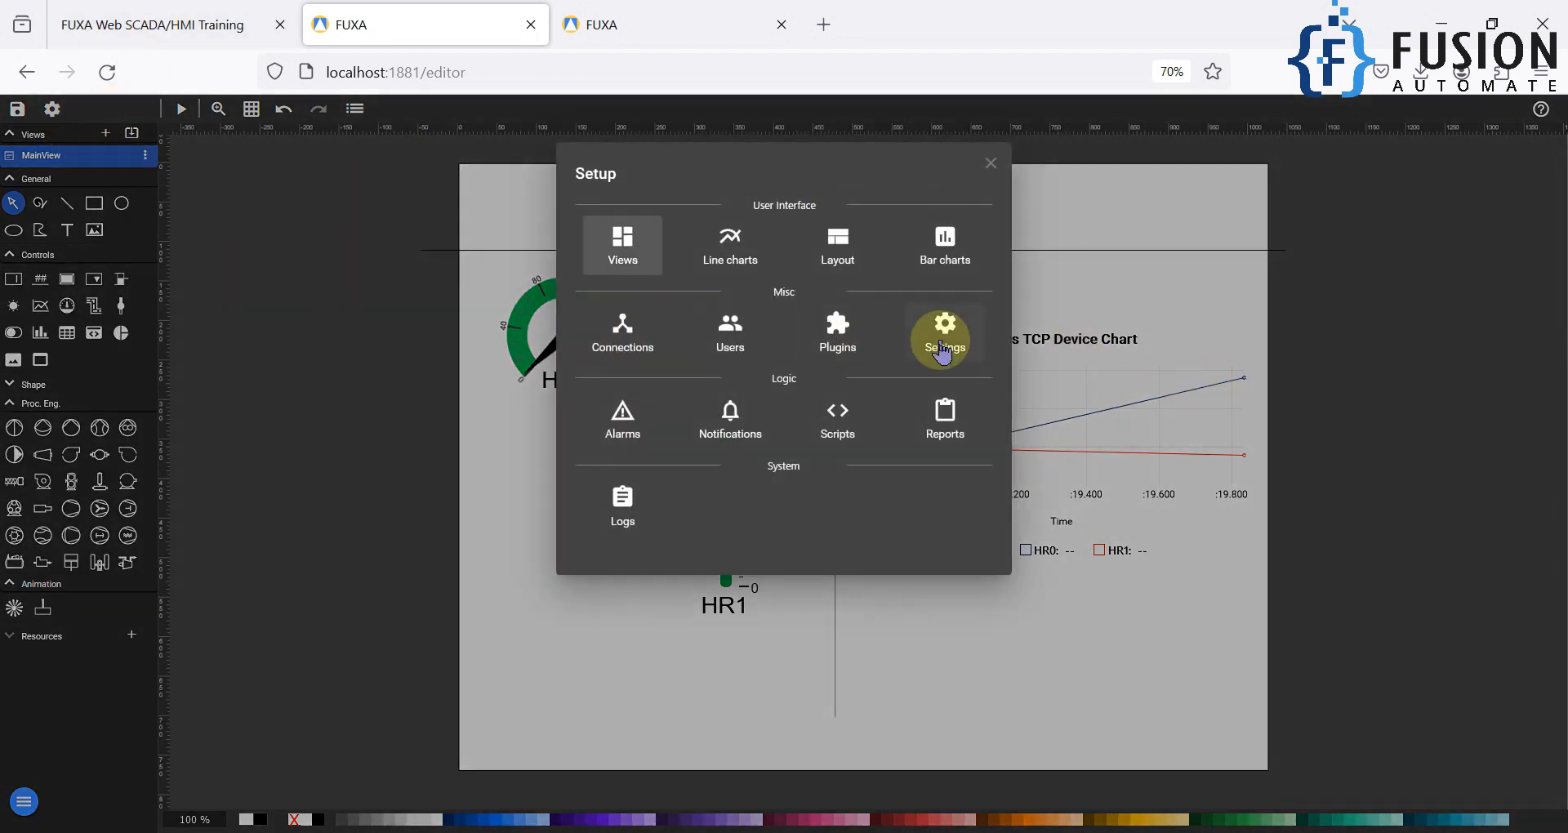
click(944, 330)
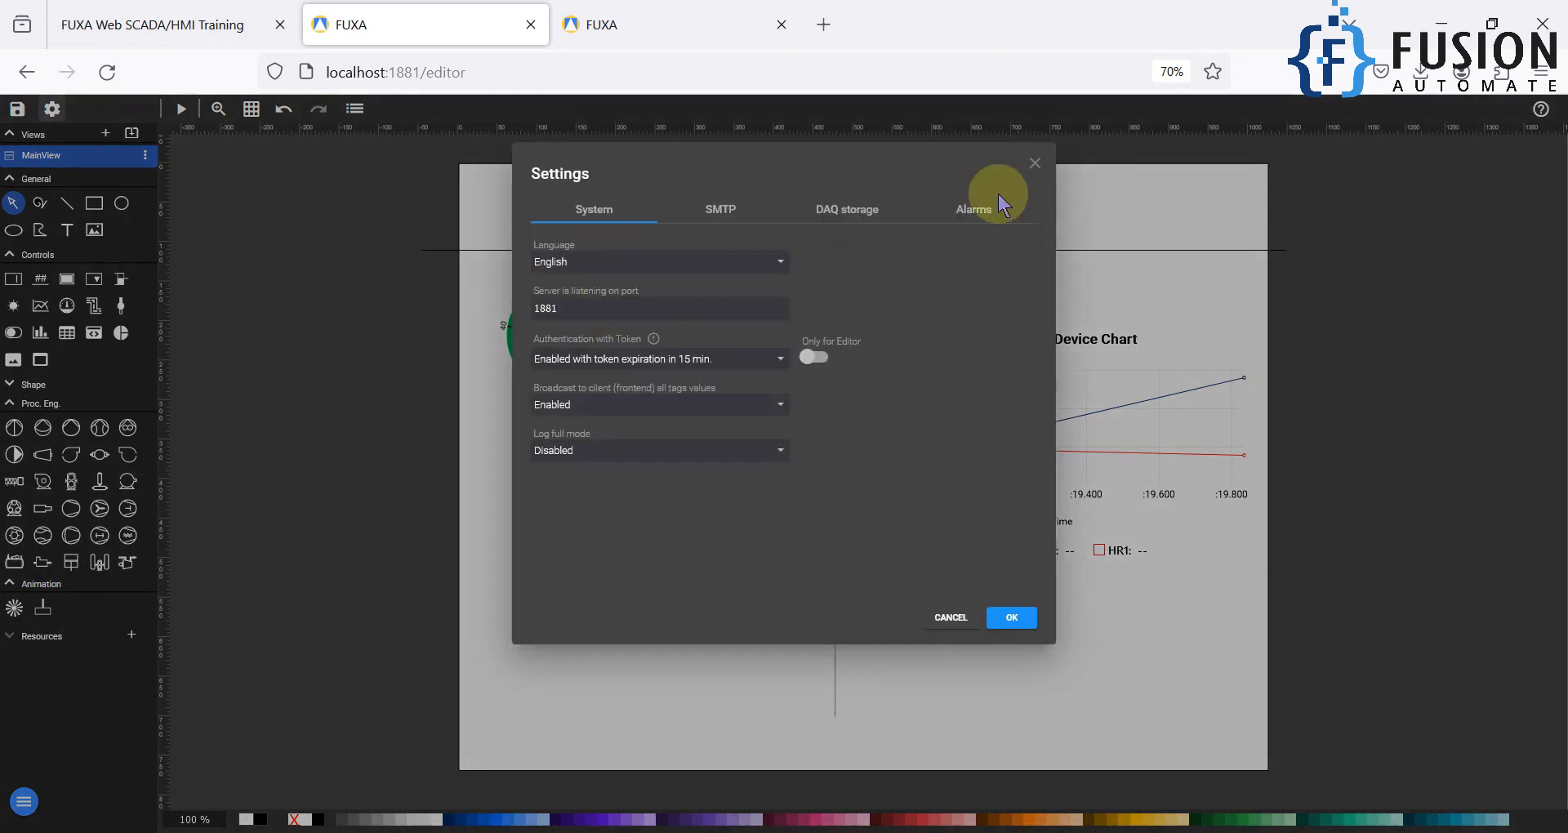
click(972, 210)
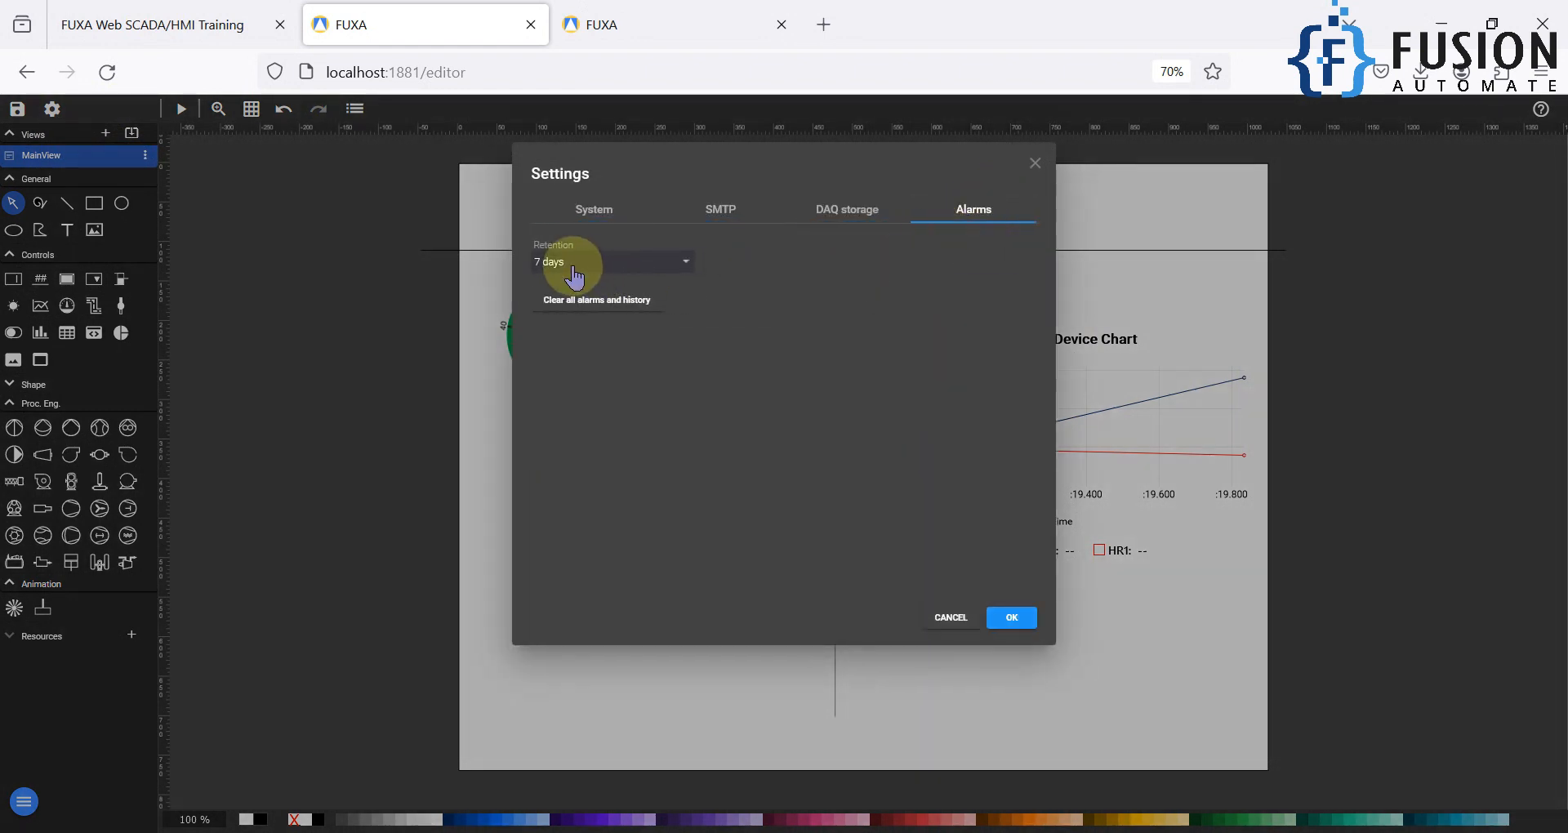
click(610, 261)
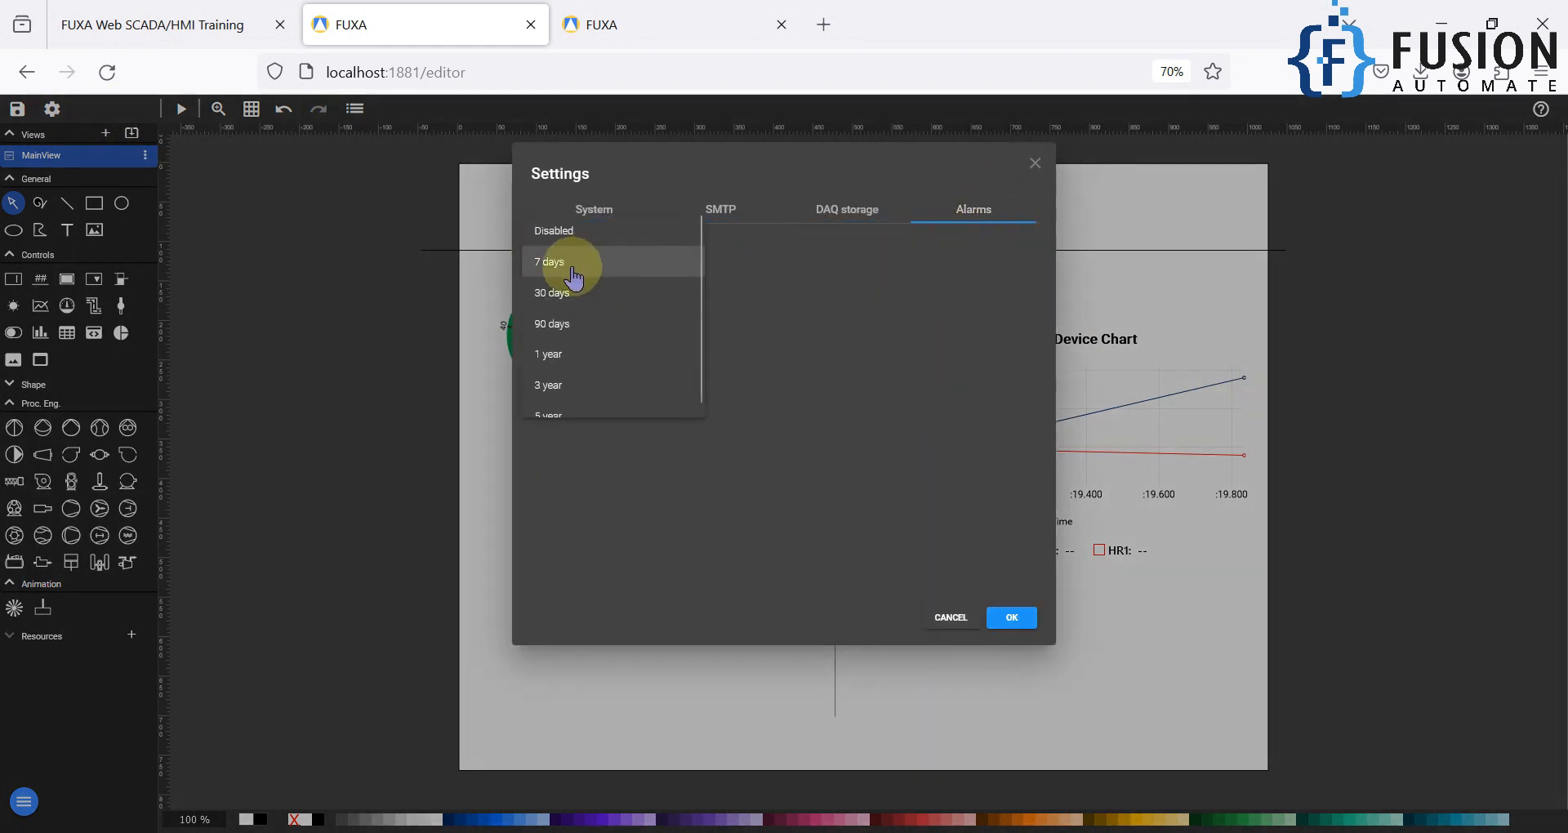
click(549, 262)
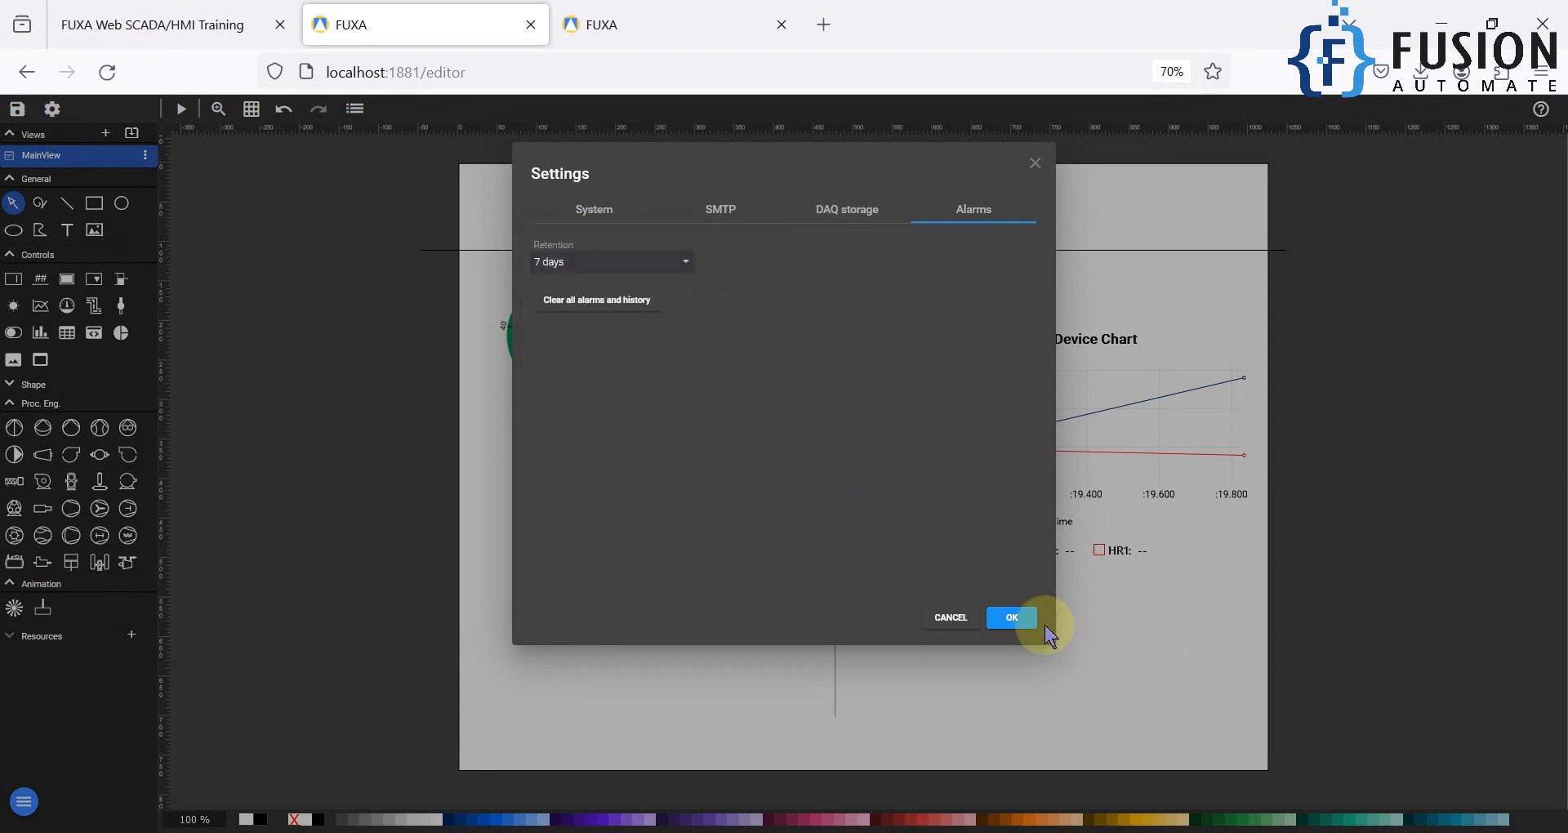
click(1011, 617)
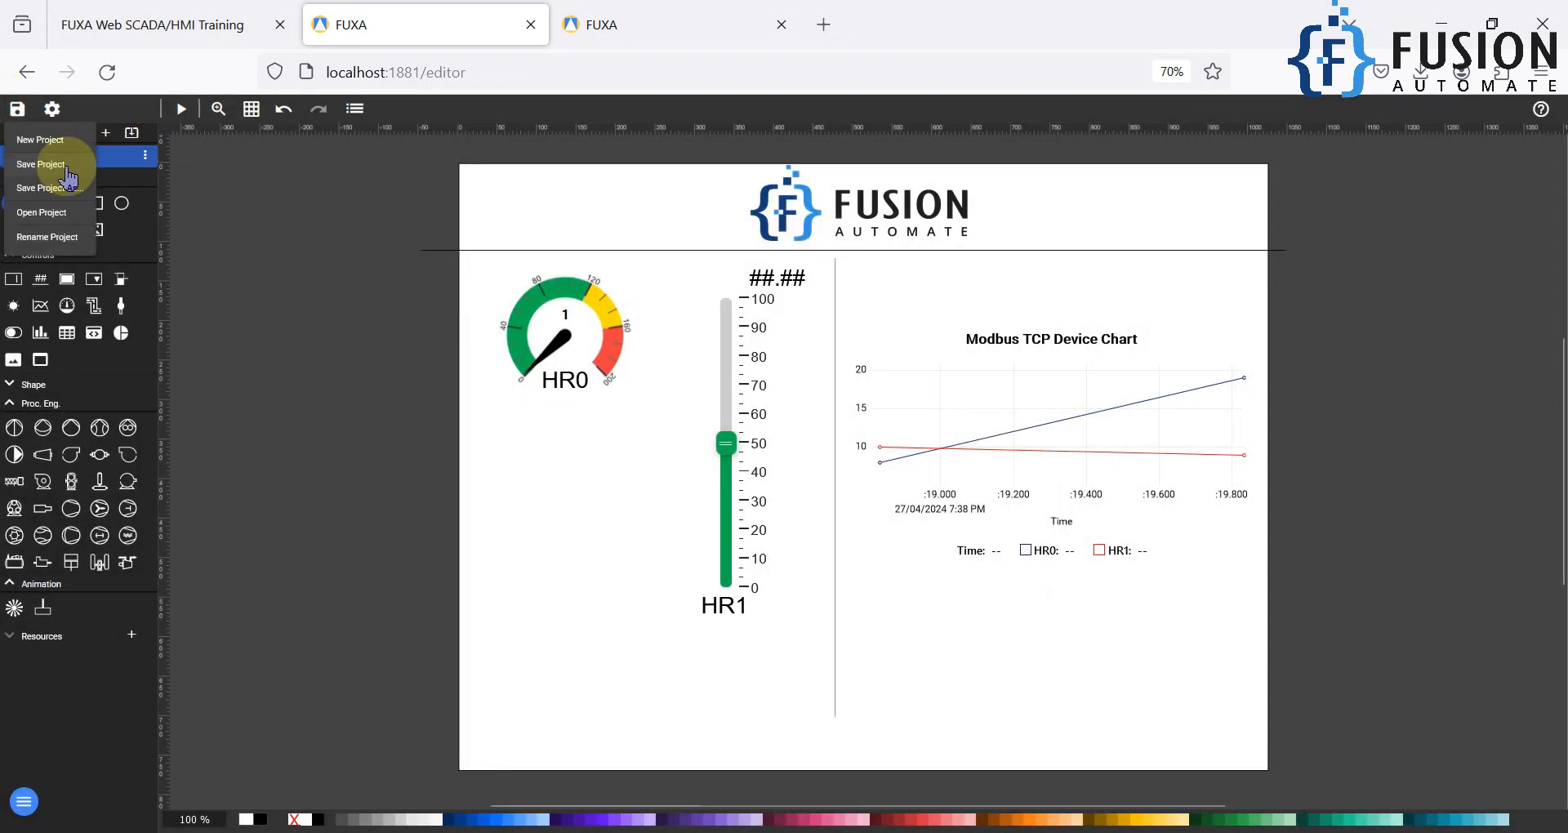
Step: Save the FUXA project and go back to the training course tab
click(41, 164)
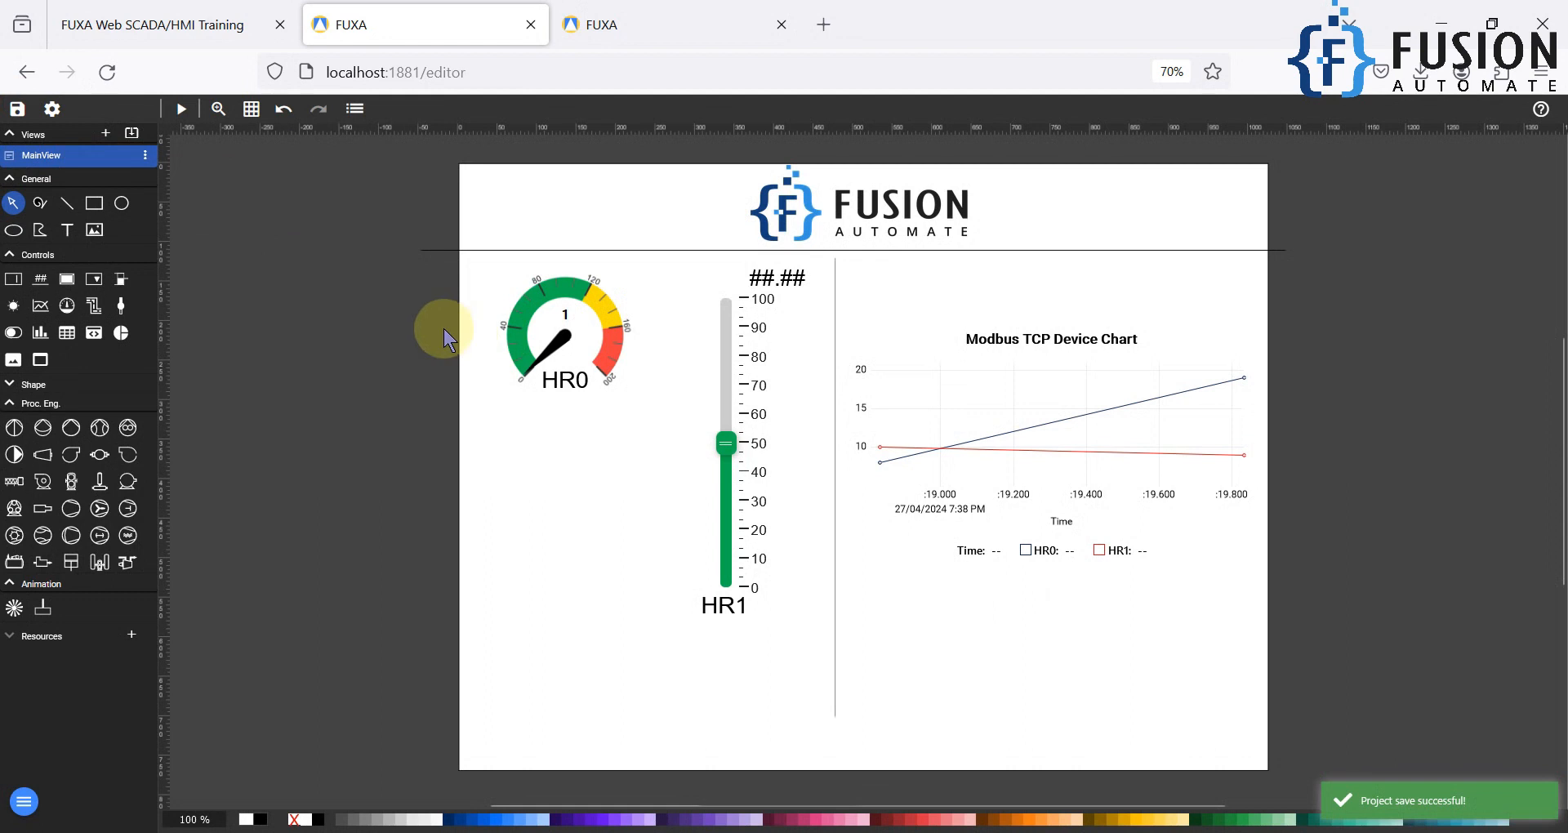
click(150, 24)
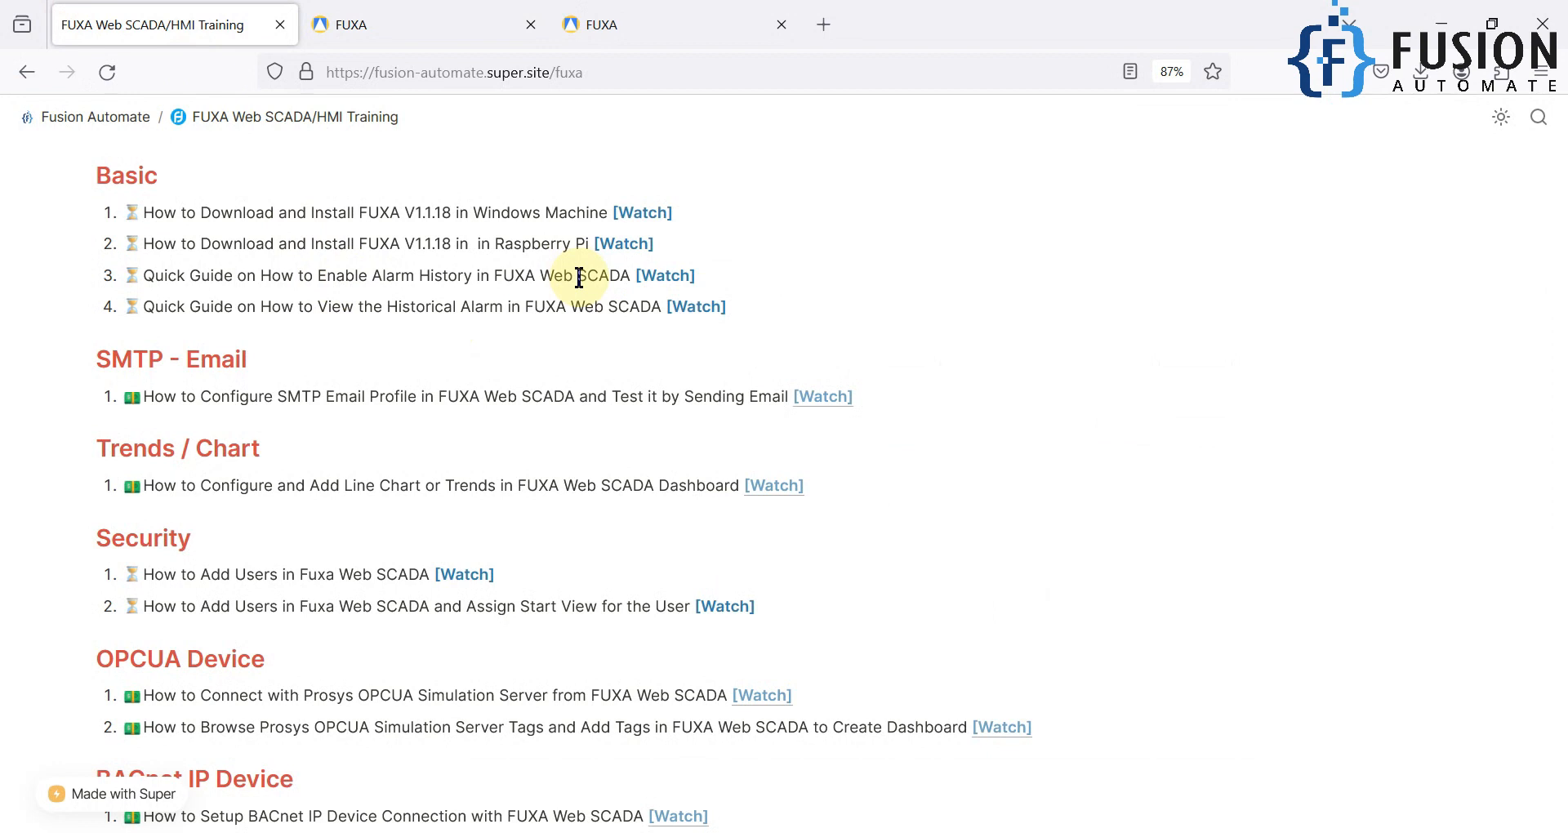
scroll(down, 3)
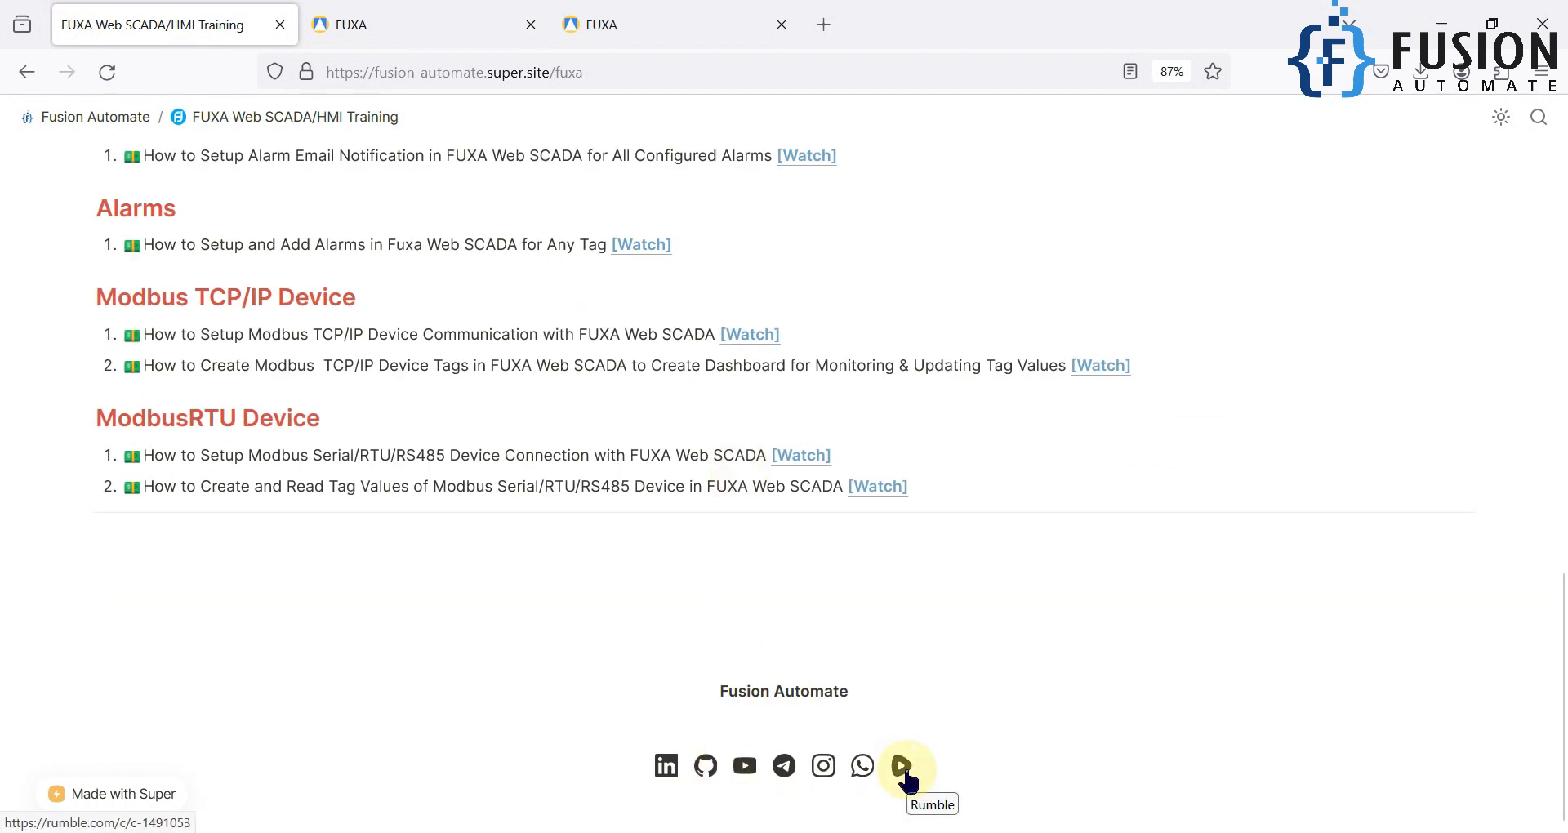
scroll(down, 3)
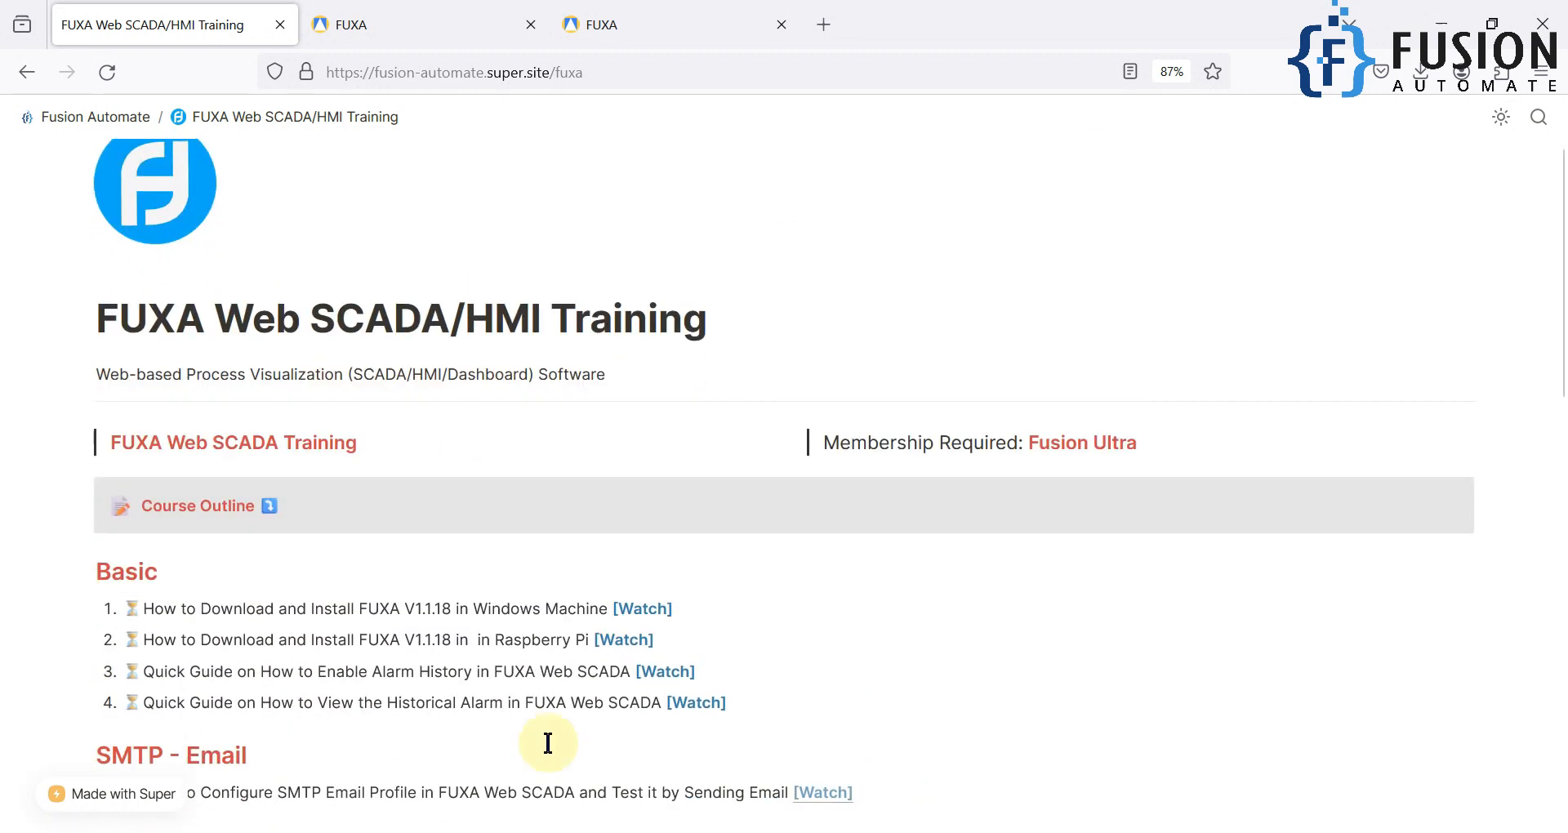
scroll(down, 3)
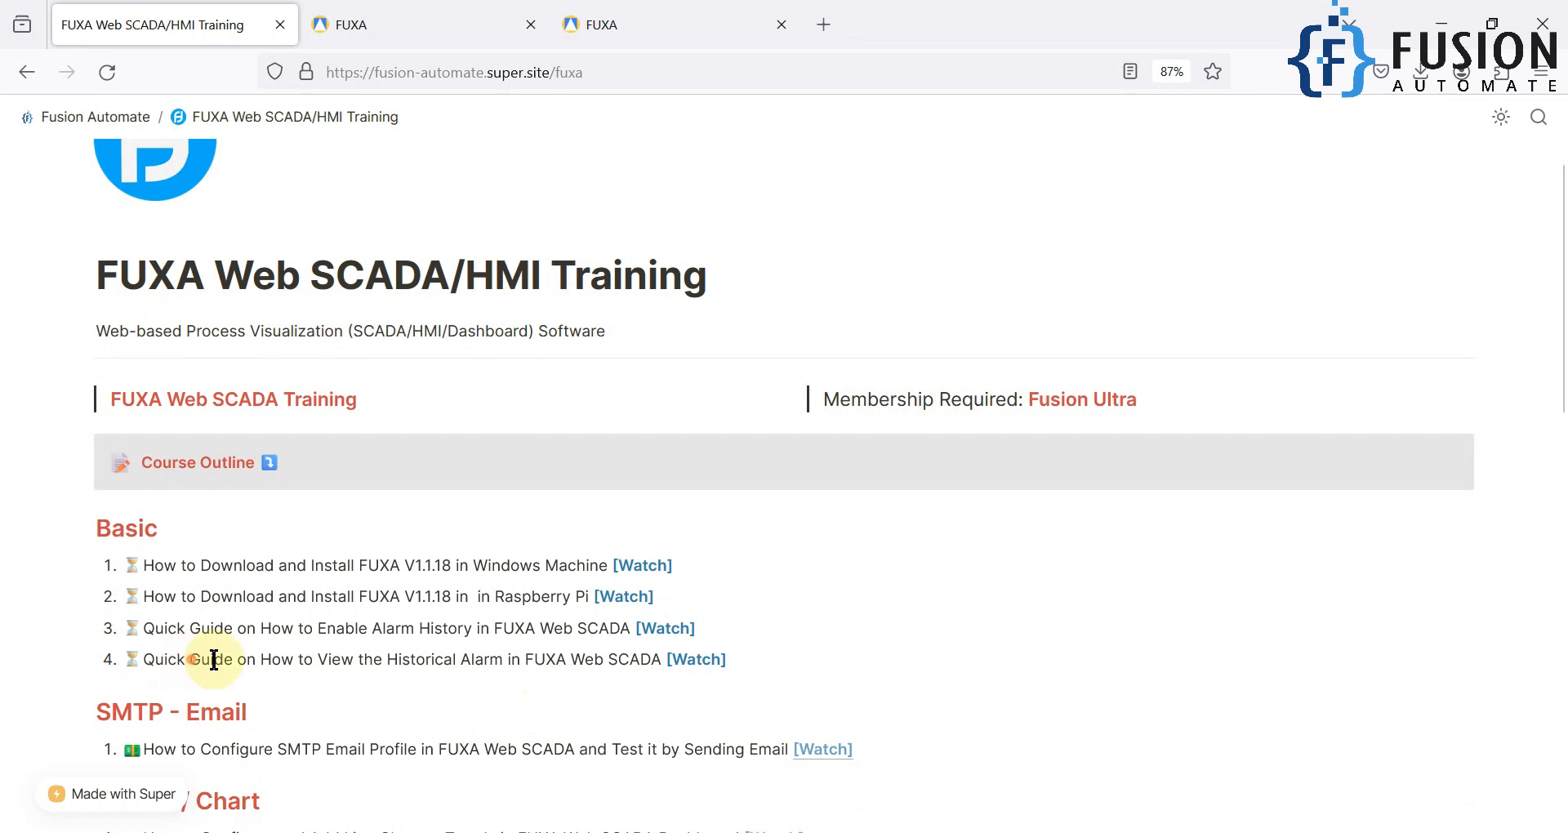
drag(191, 660, 517, 659)
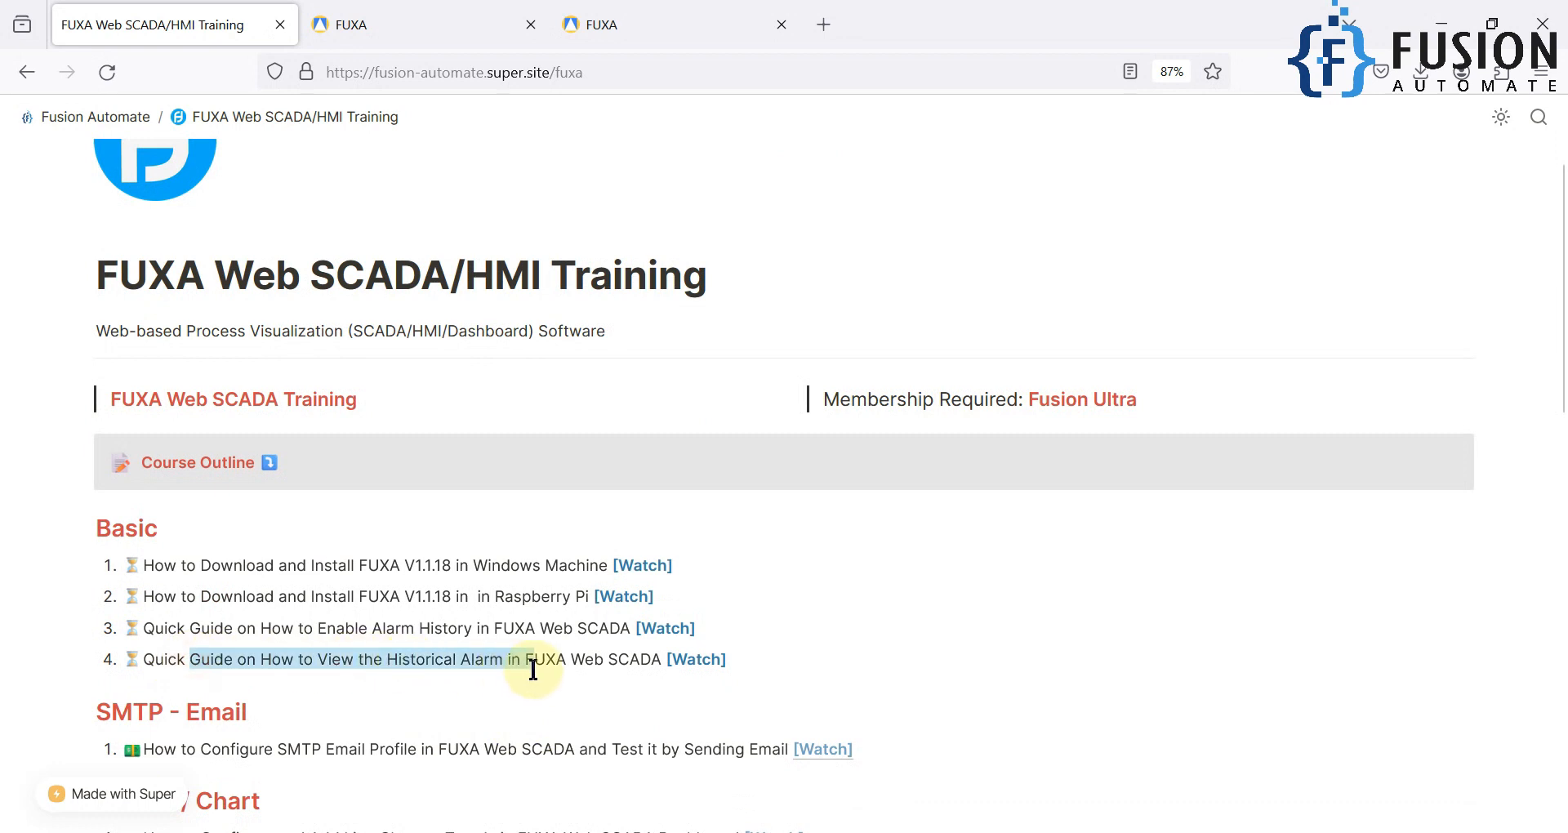